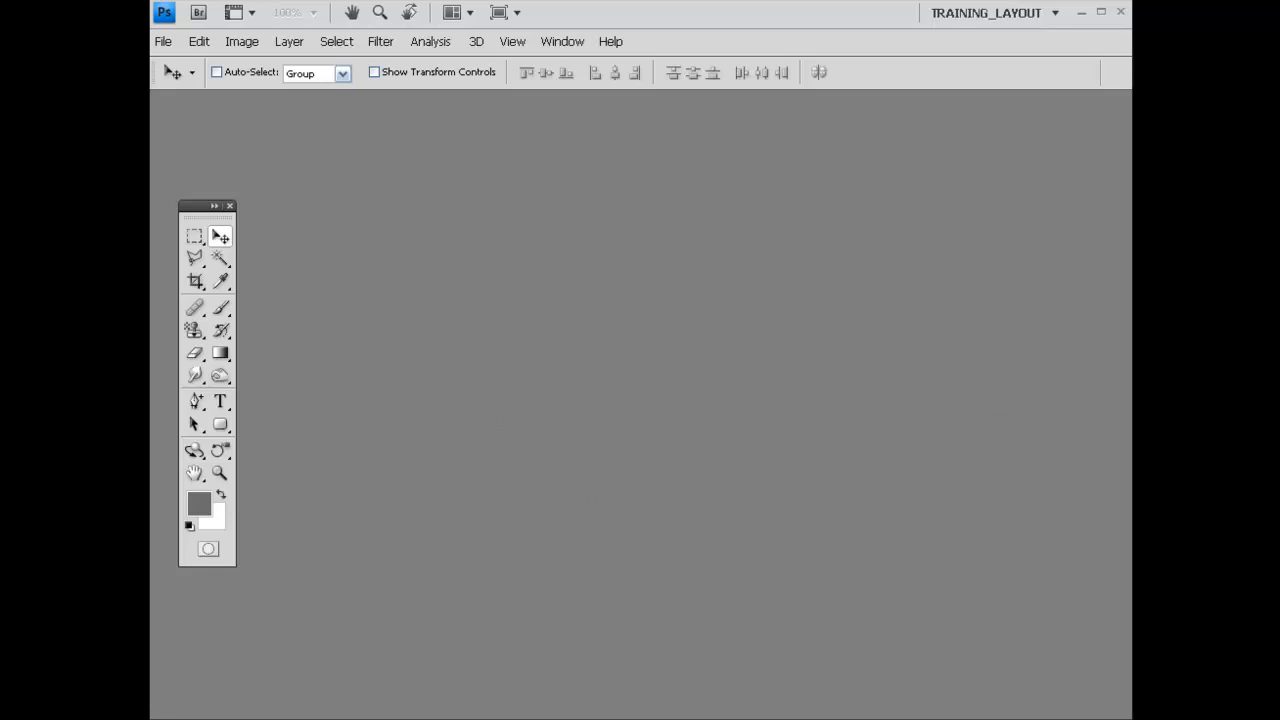
Create a new 800 × 500 px document with a transparent background
click(162, 40)
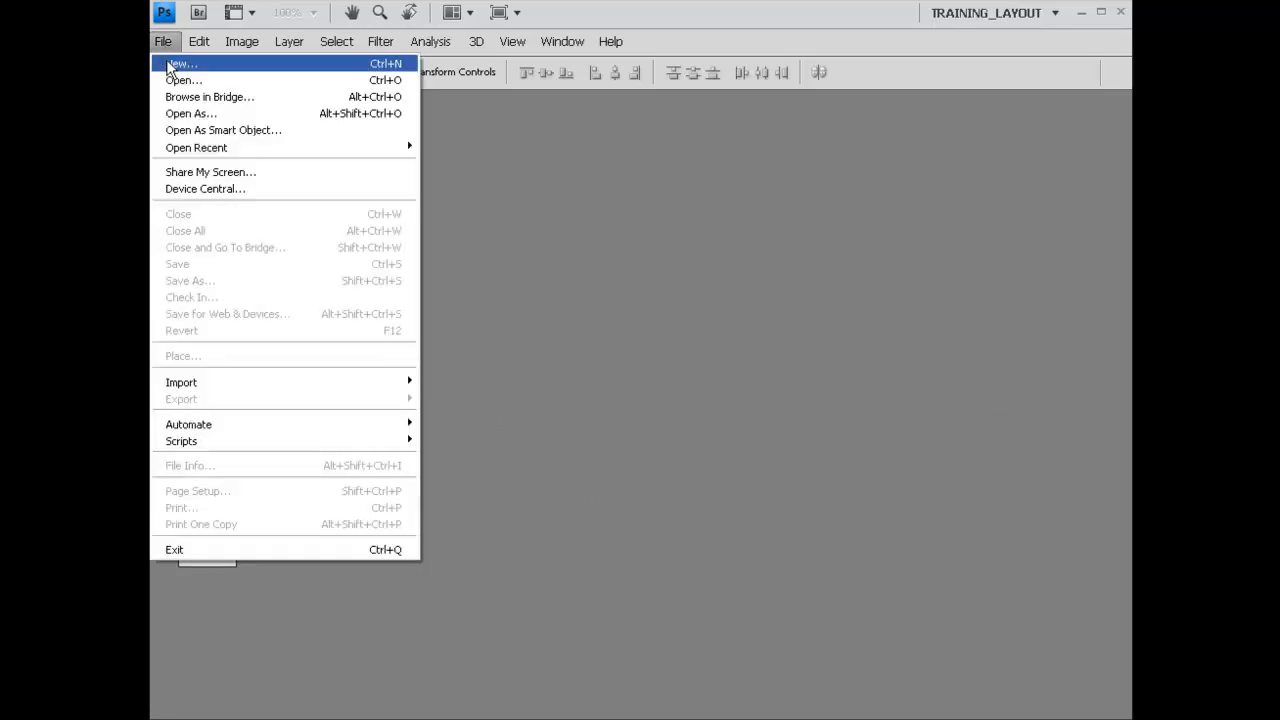
click(180, 62)
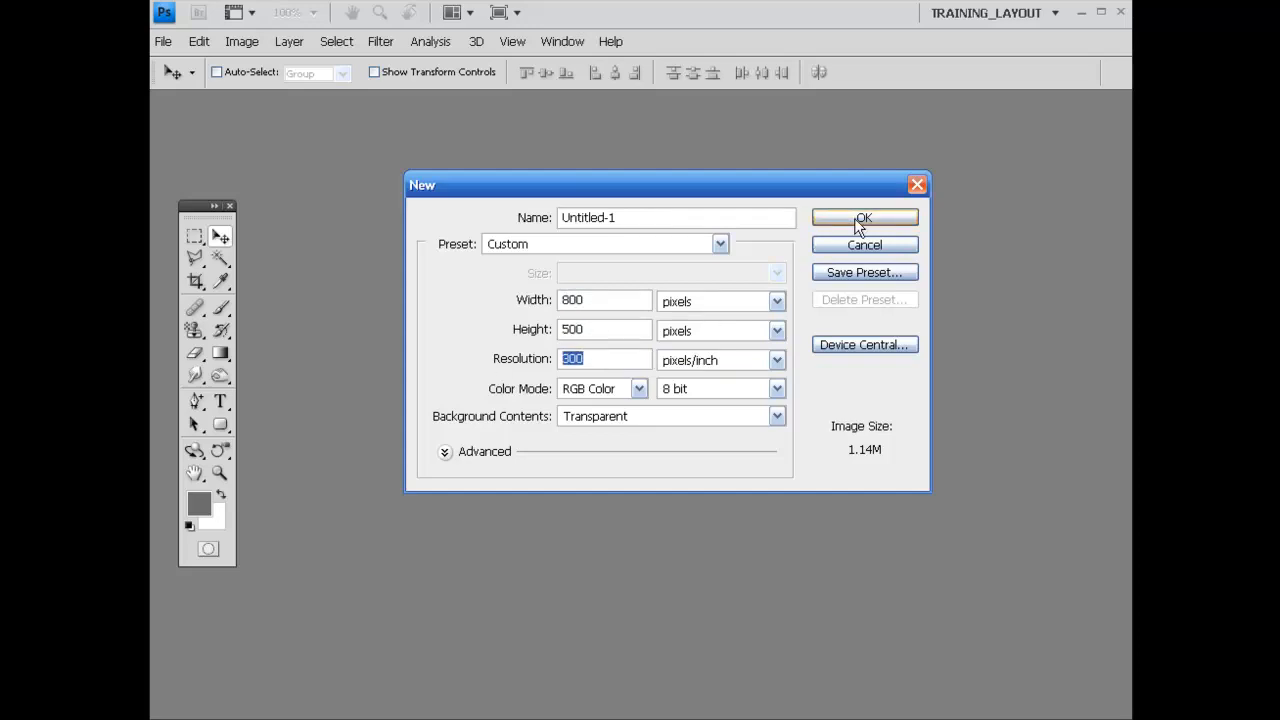
click(864, 218)
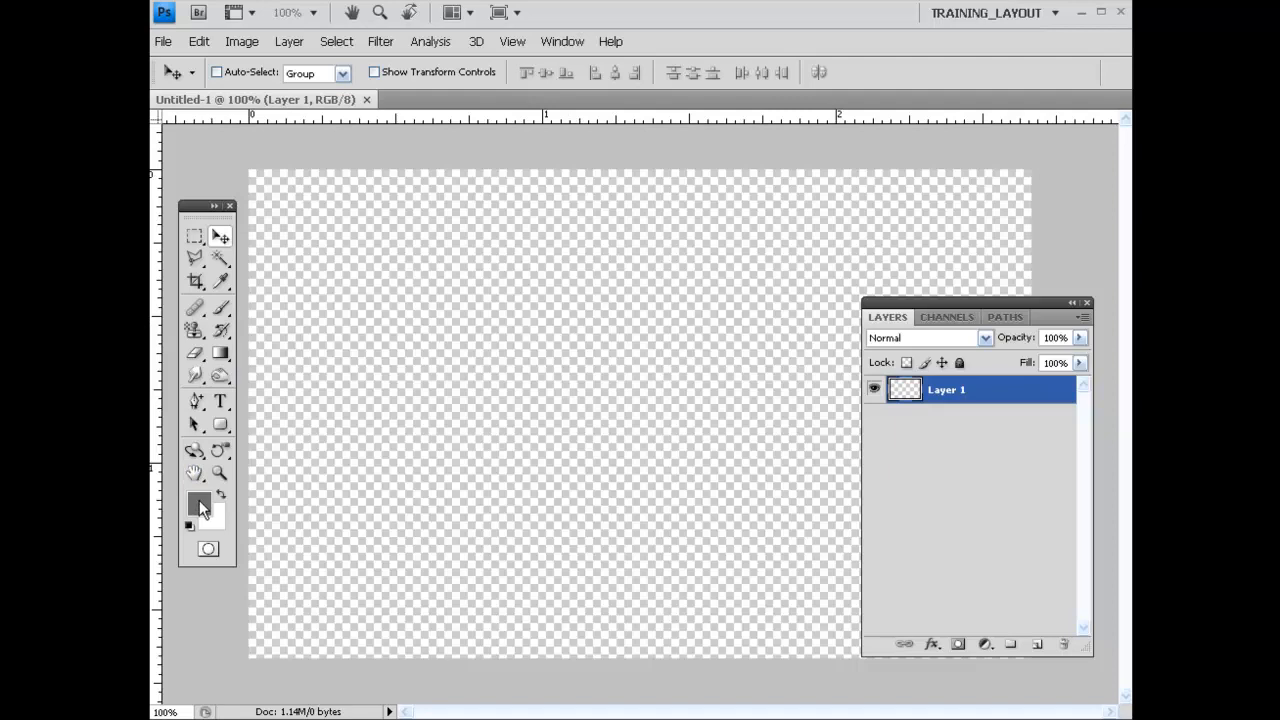
Set the foreground to dark gray #393939 and fill the whole layer with it
click(198, 504)
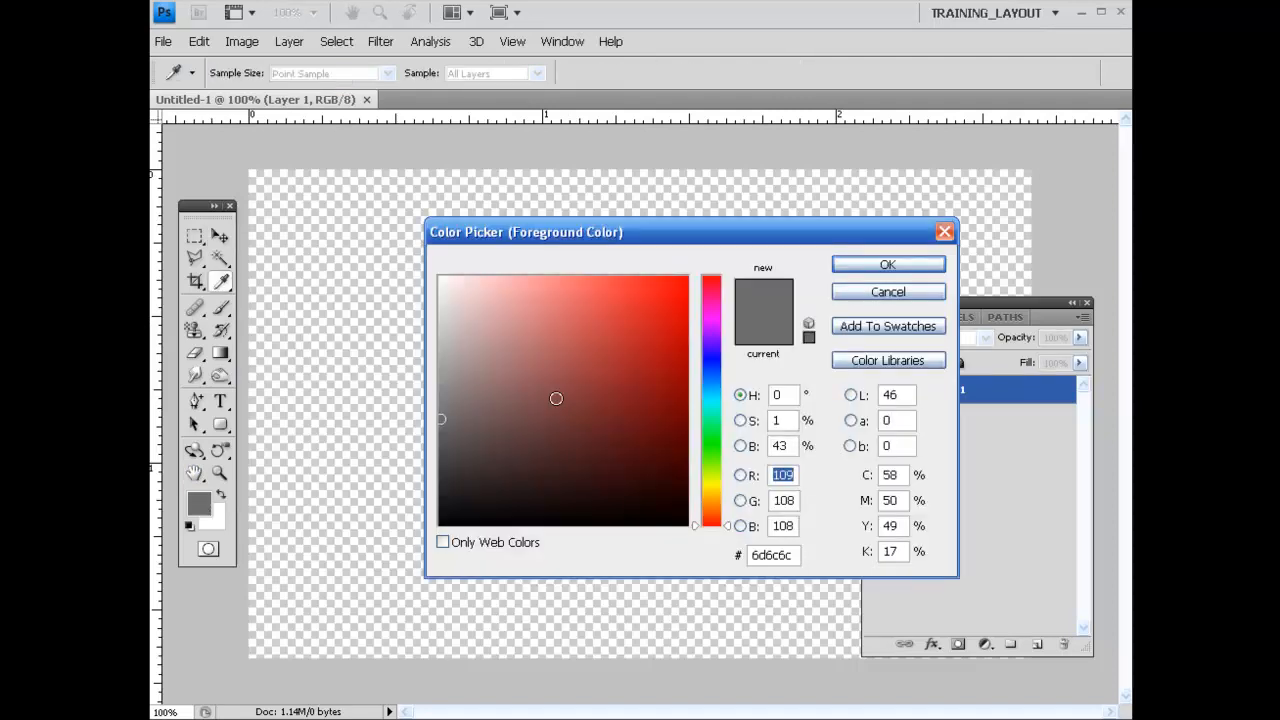
click(436, 470)
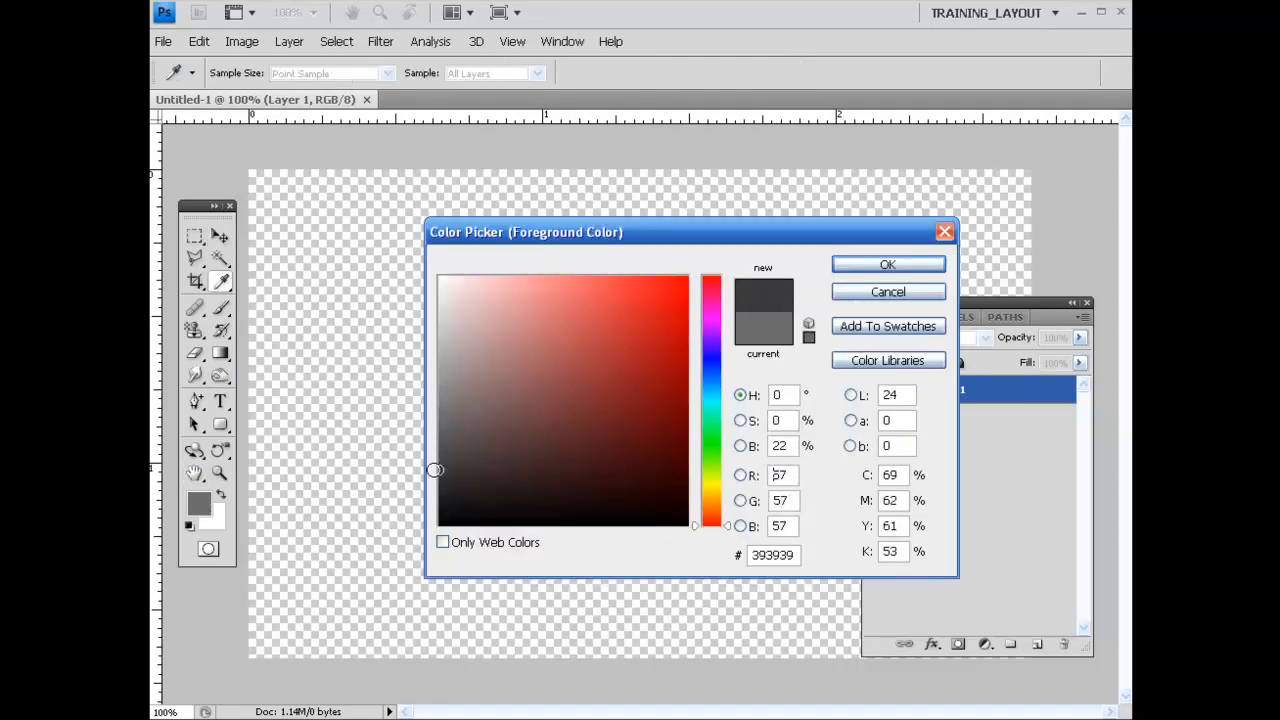
click(644, 400)
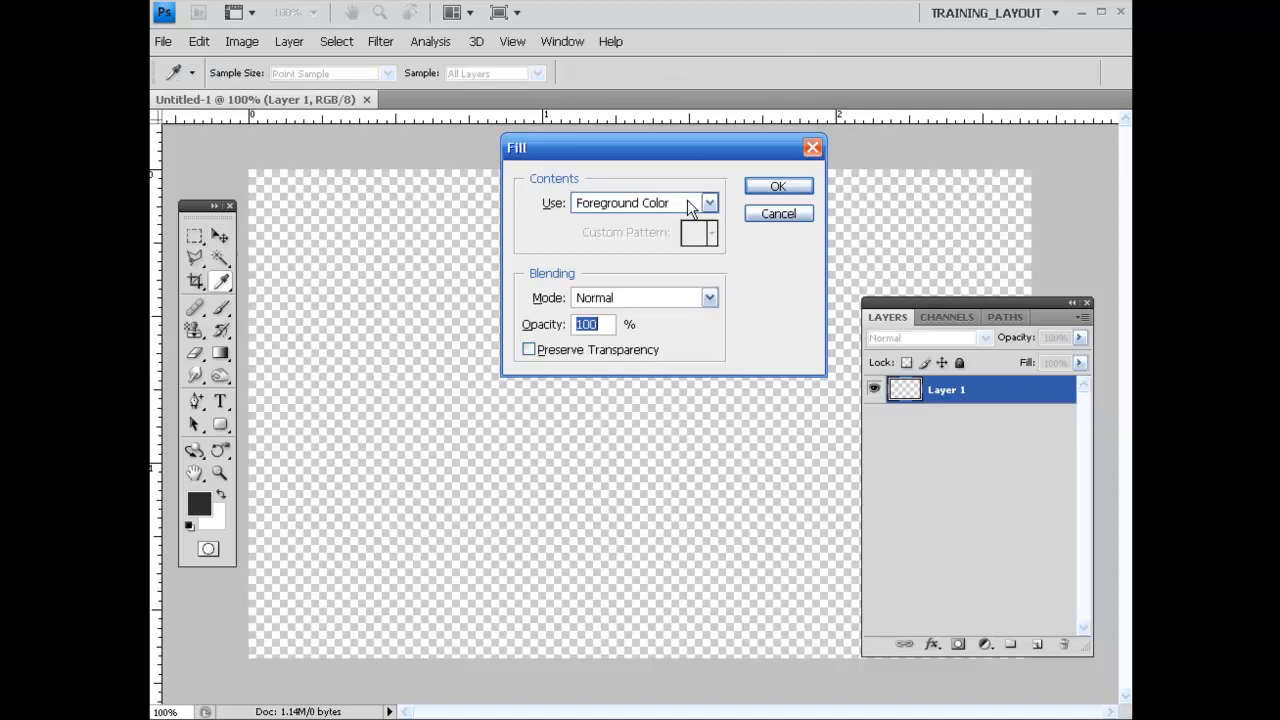
click(778, 186)
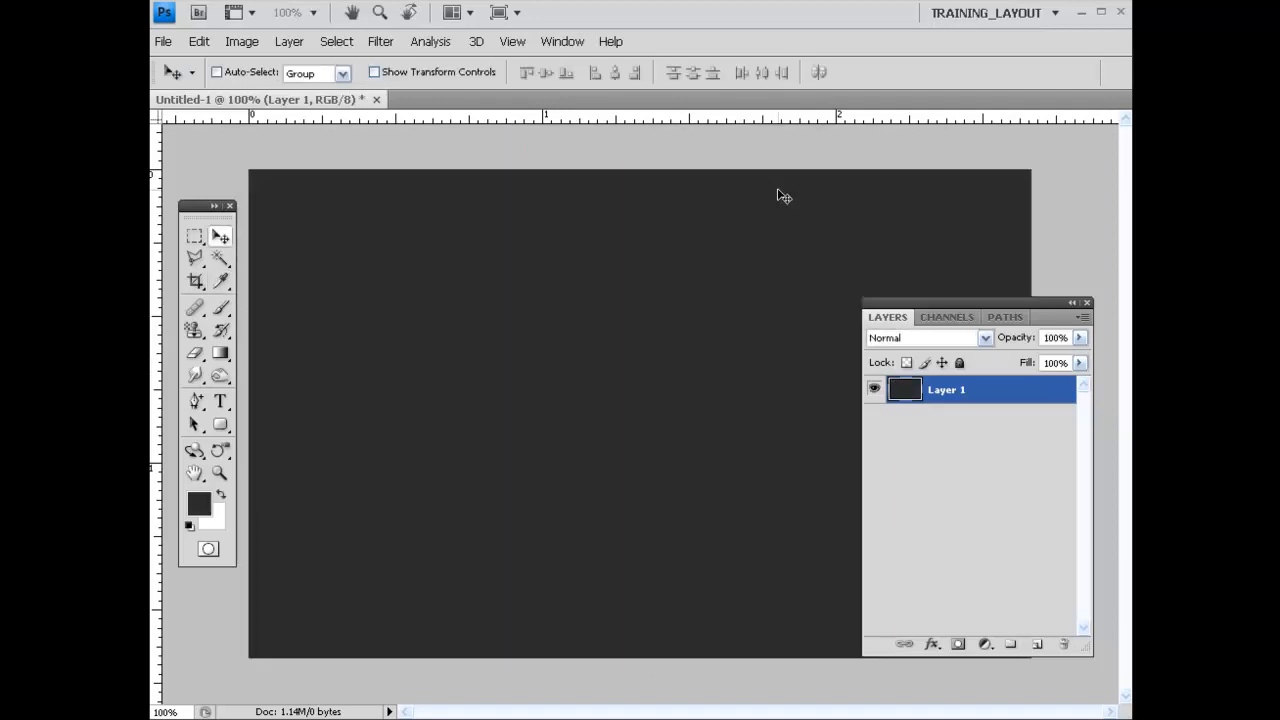
Add a new layer, rename the gray layer 'bg' and the new one 'duct tape'
click(1036, 644)
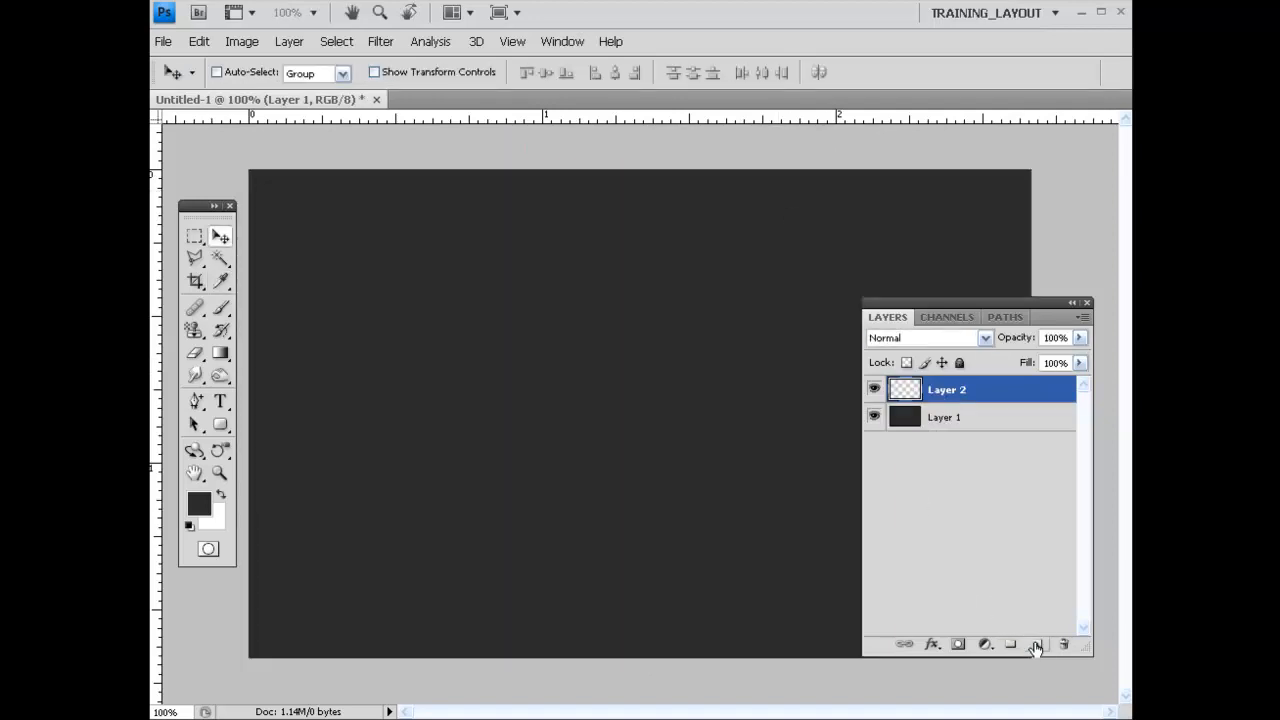
double_click(944, 418)
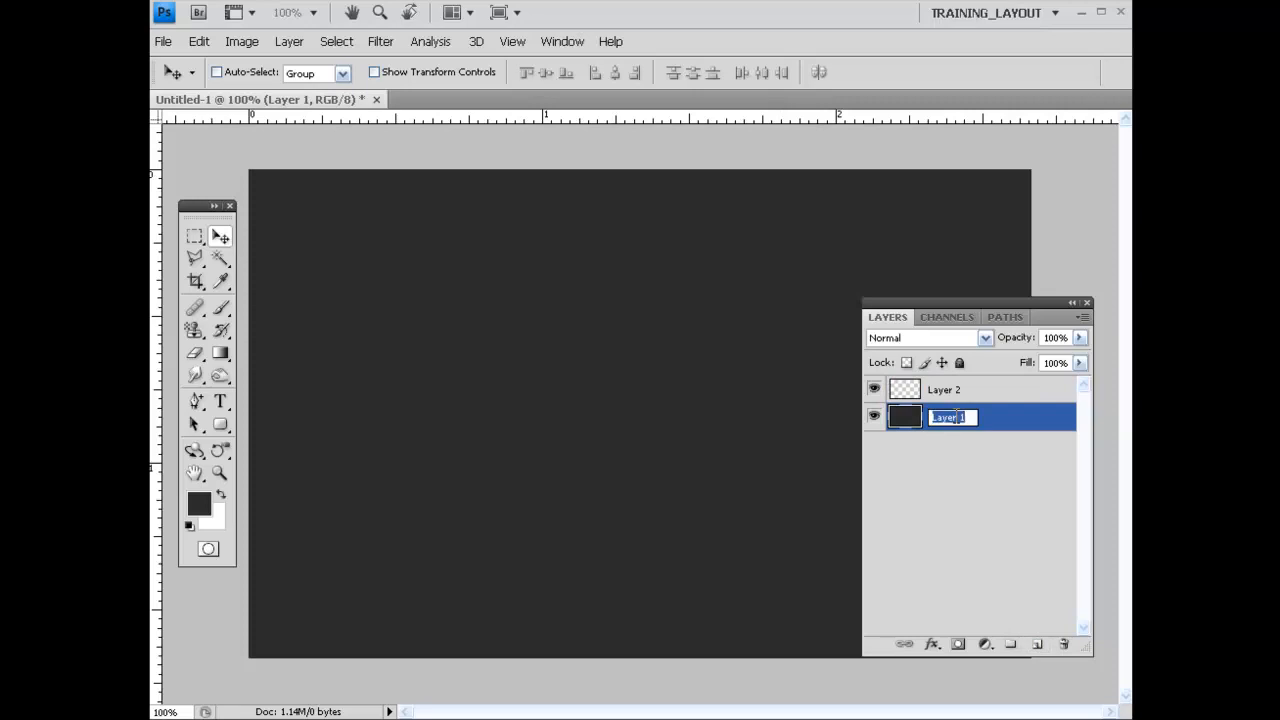
text(bg)
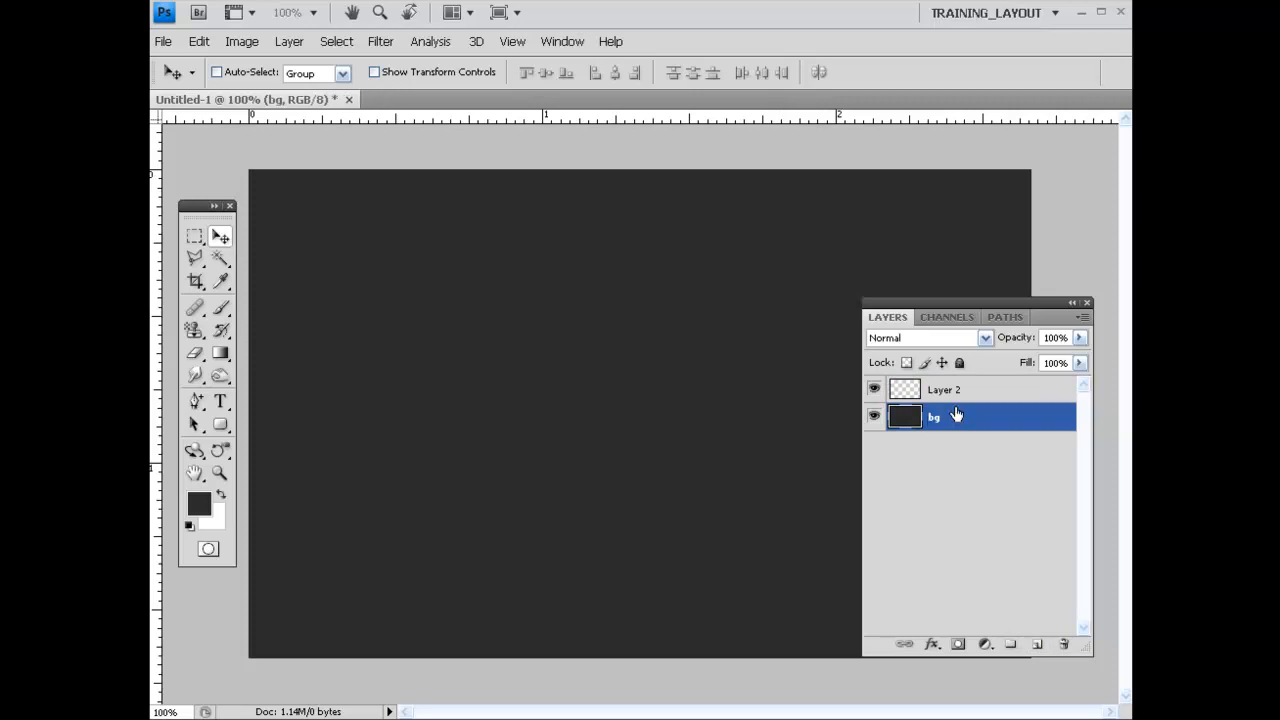
double_click(944, 388)
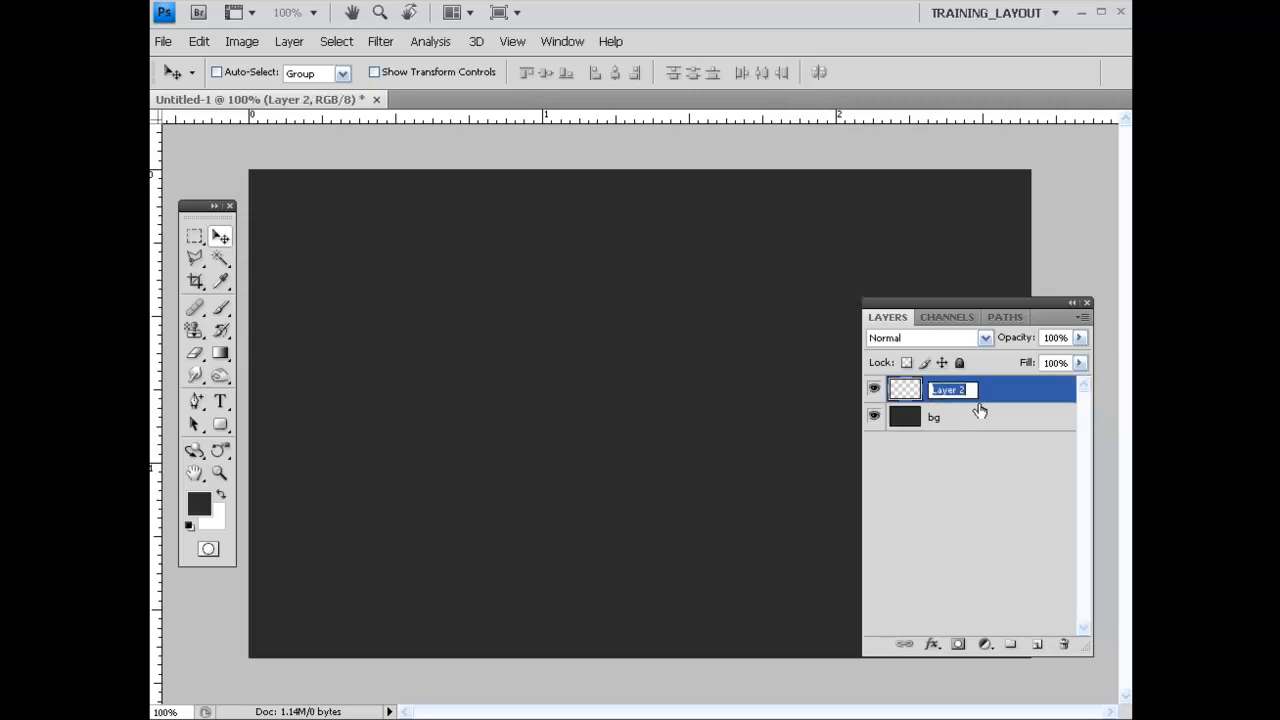
text(duct tape)
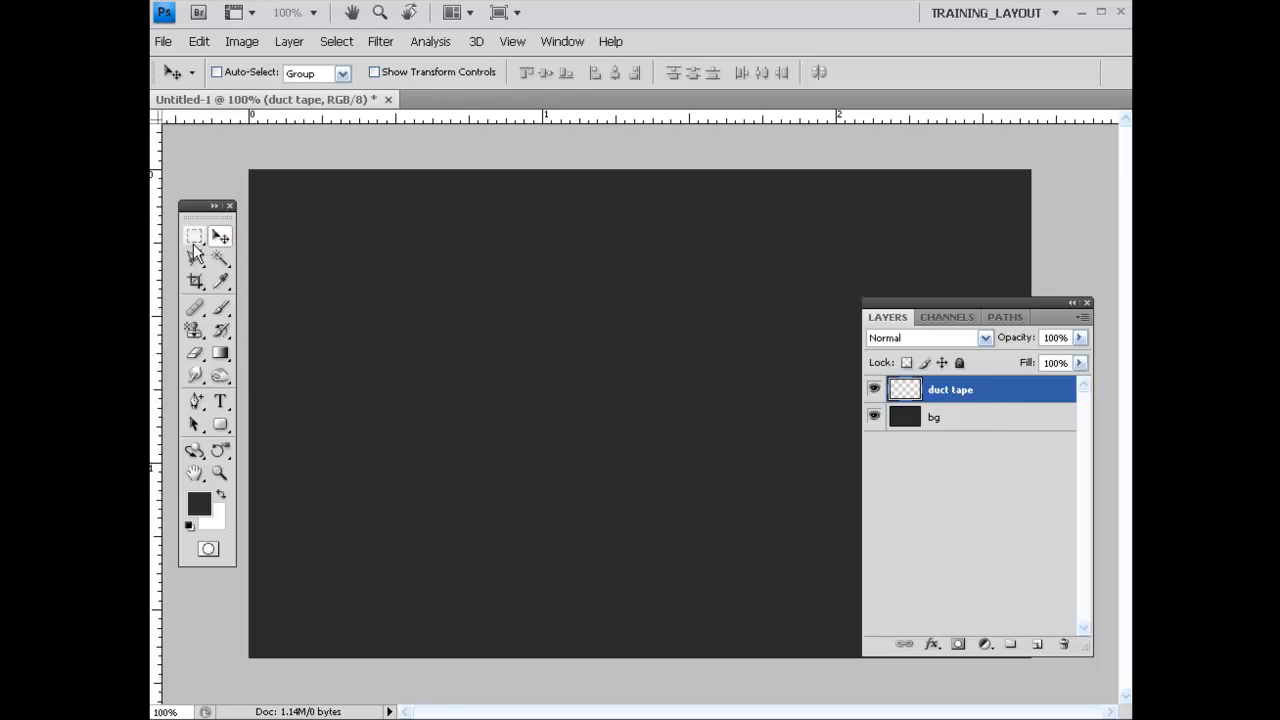
Select a wide rectangle across the canvas middle and fill it with light gray
drag(308, 300, 868, 450)
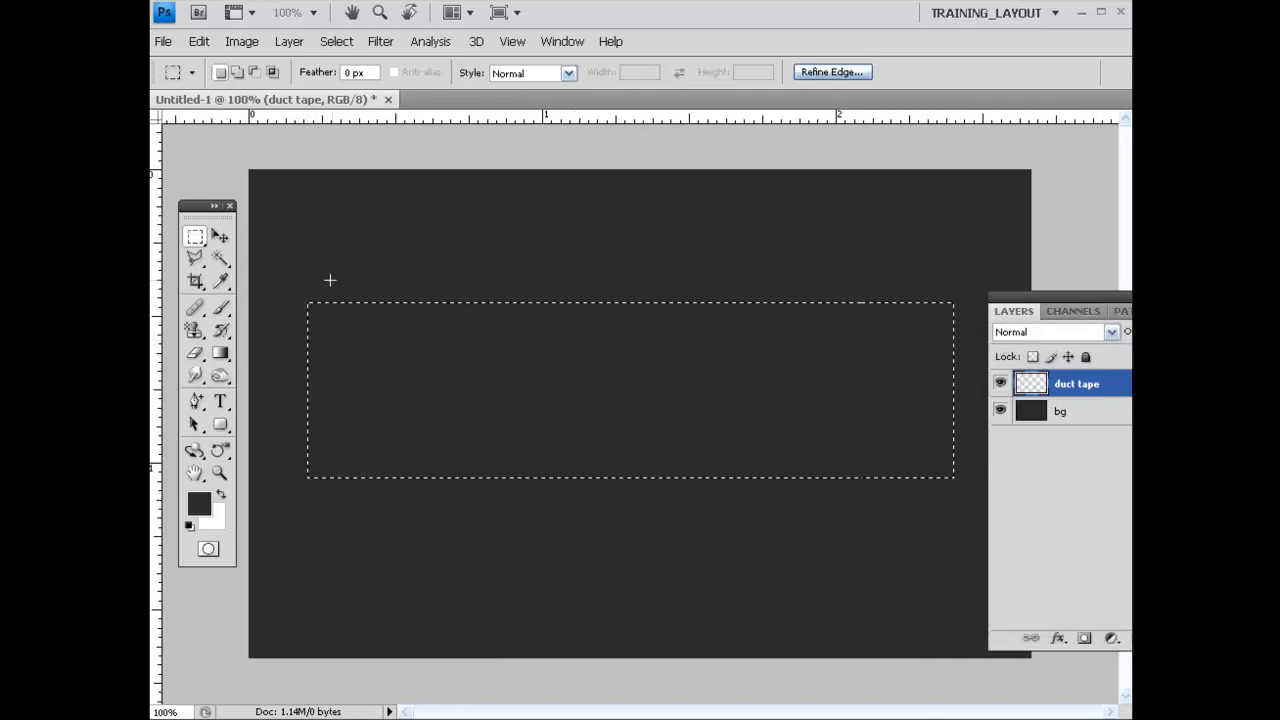
click(198, 504)
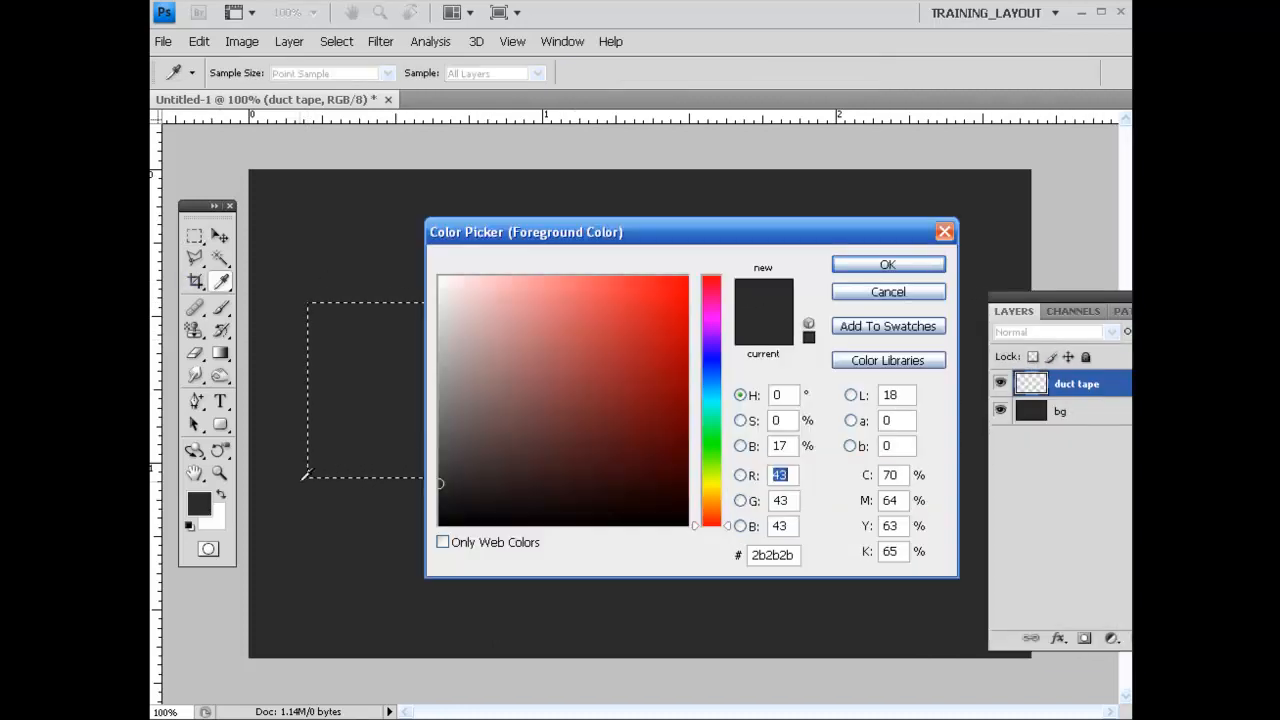
click(436, 396)
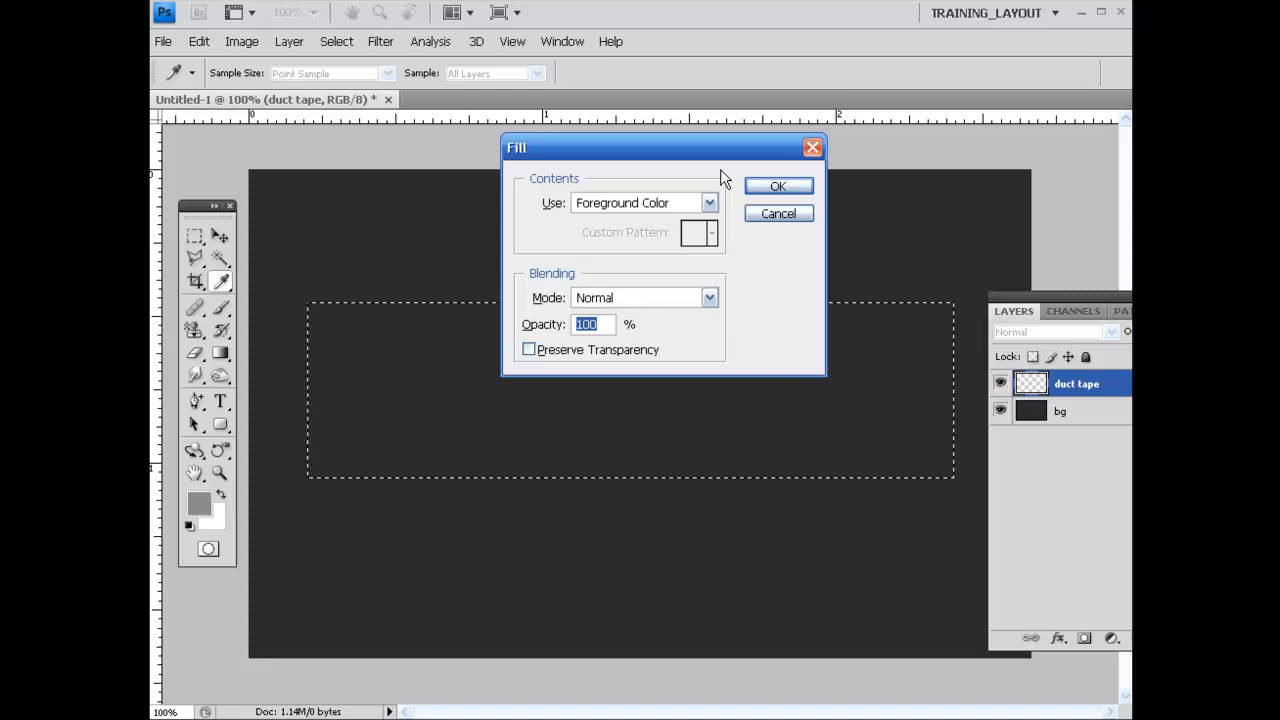
click(778, 186)
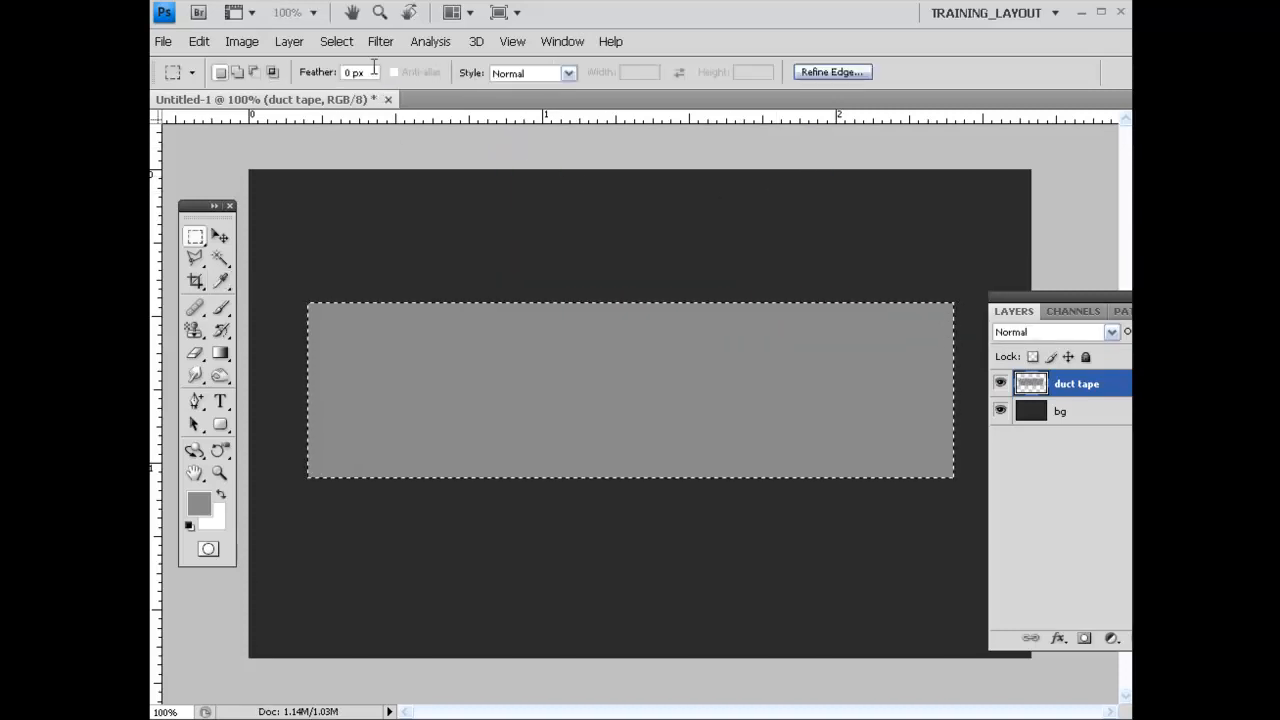
mouse_move(696, 296)
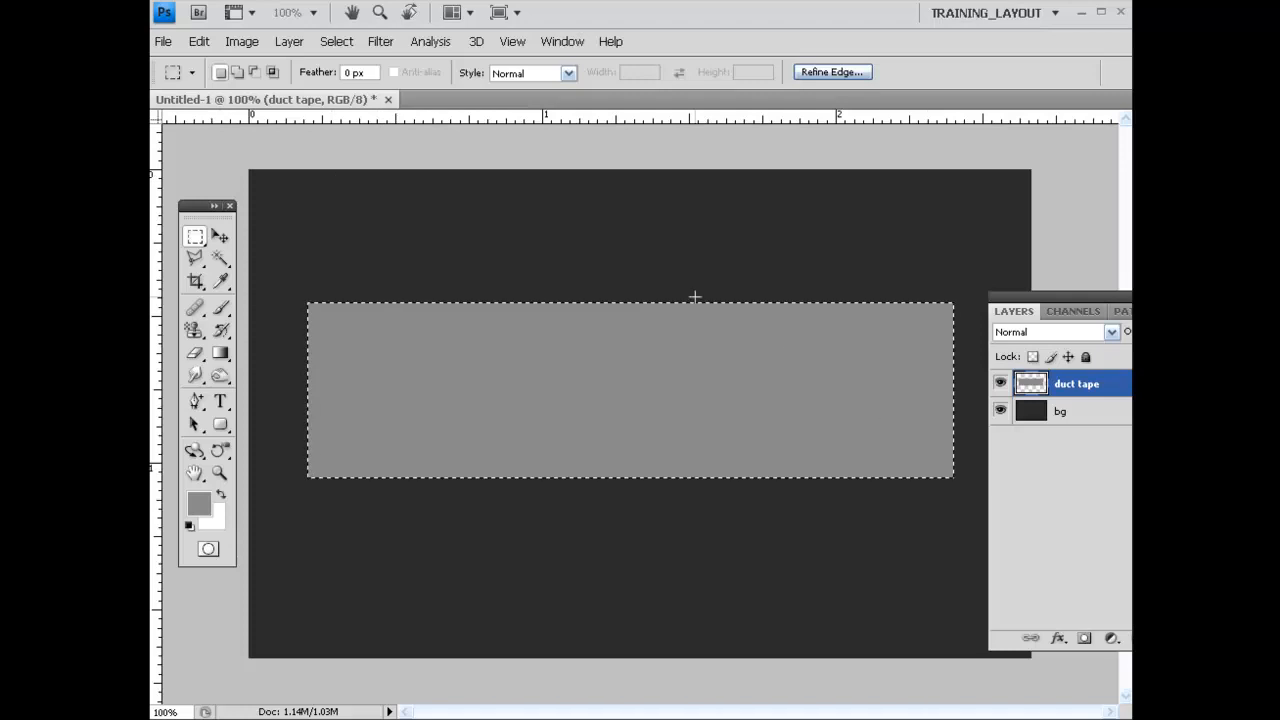
Apply a small uniform monochromatic Add Noise filter to the gray strip
click(380, 40)
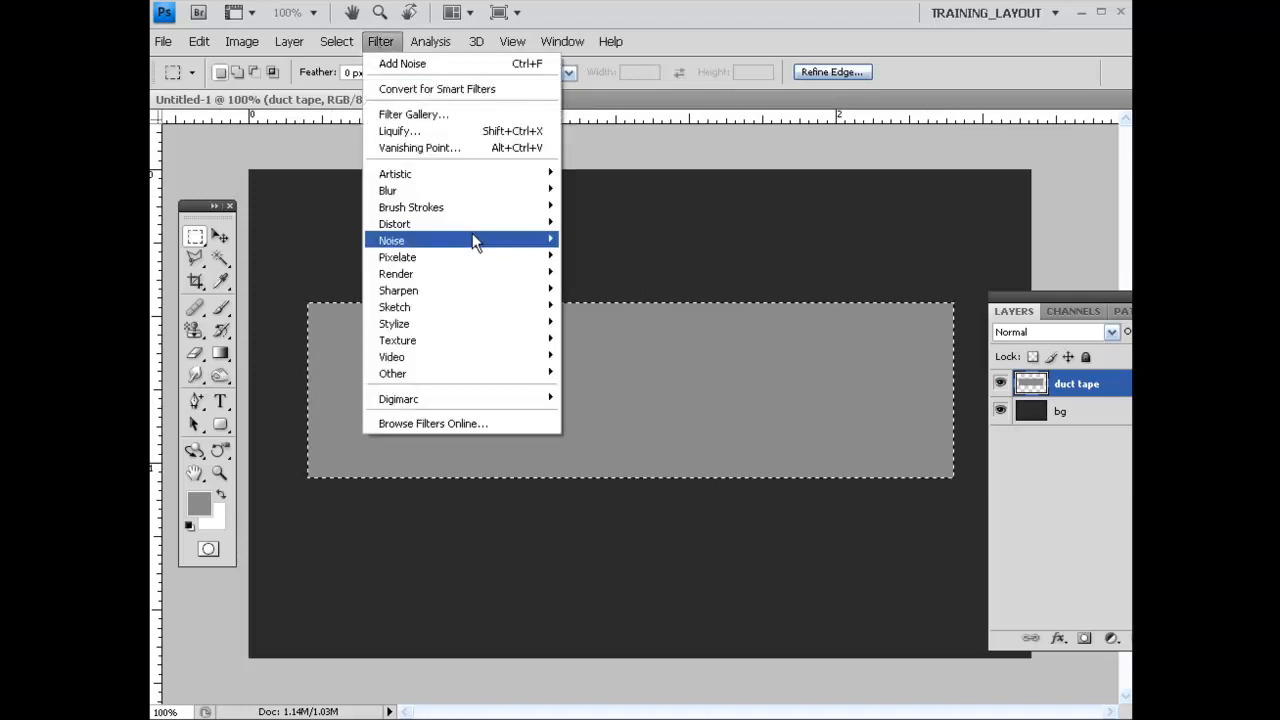
click(402, 62)
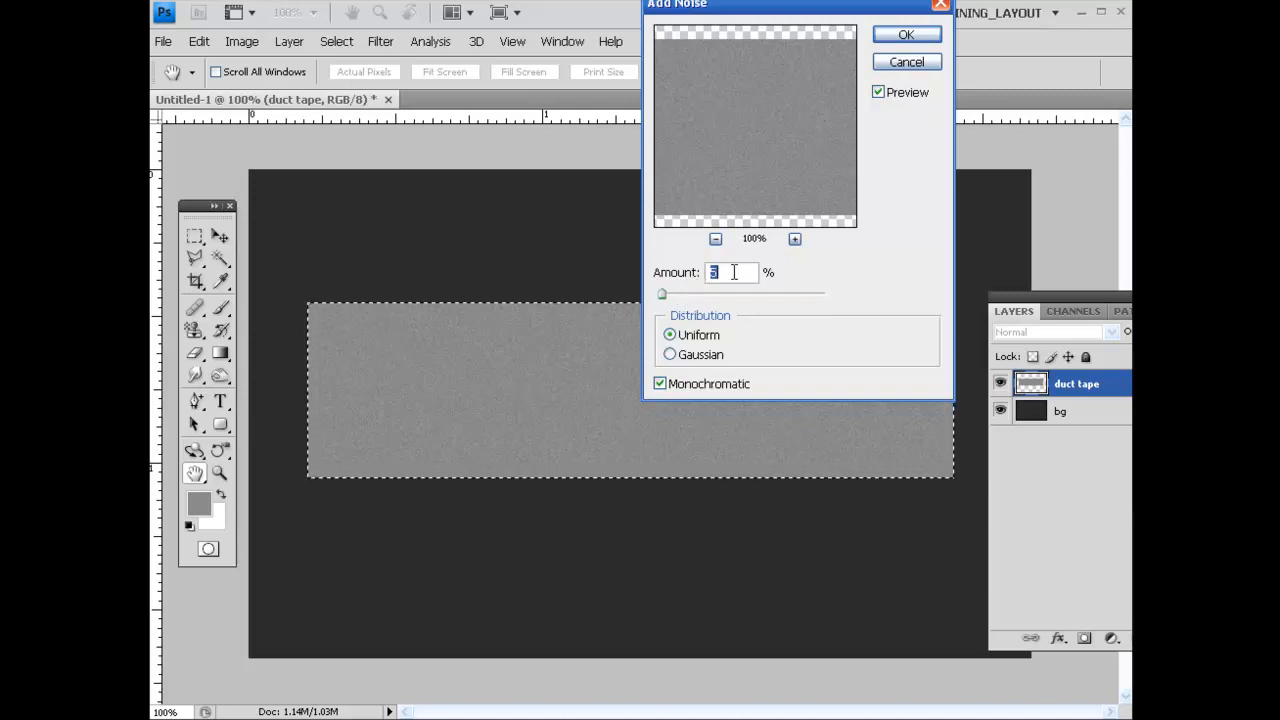
mouse_move(736, 244)
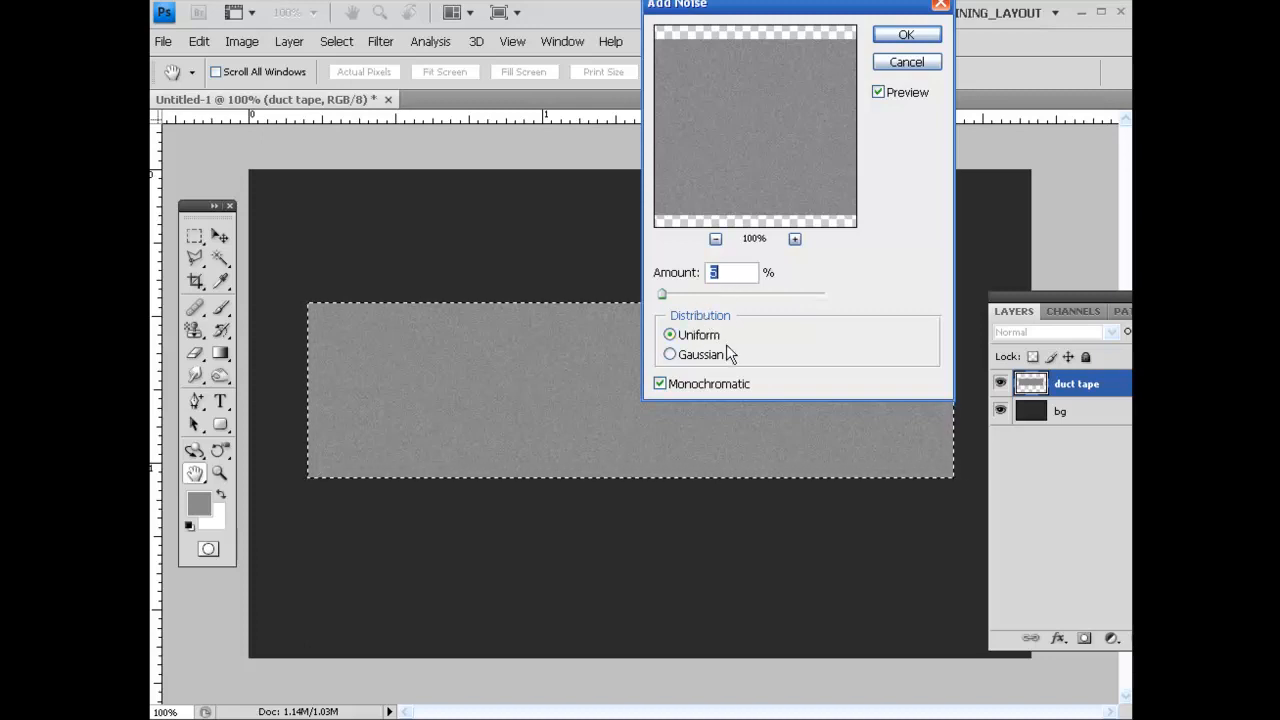
mouse_move(880, 248)
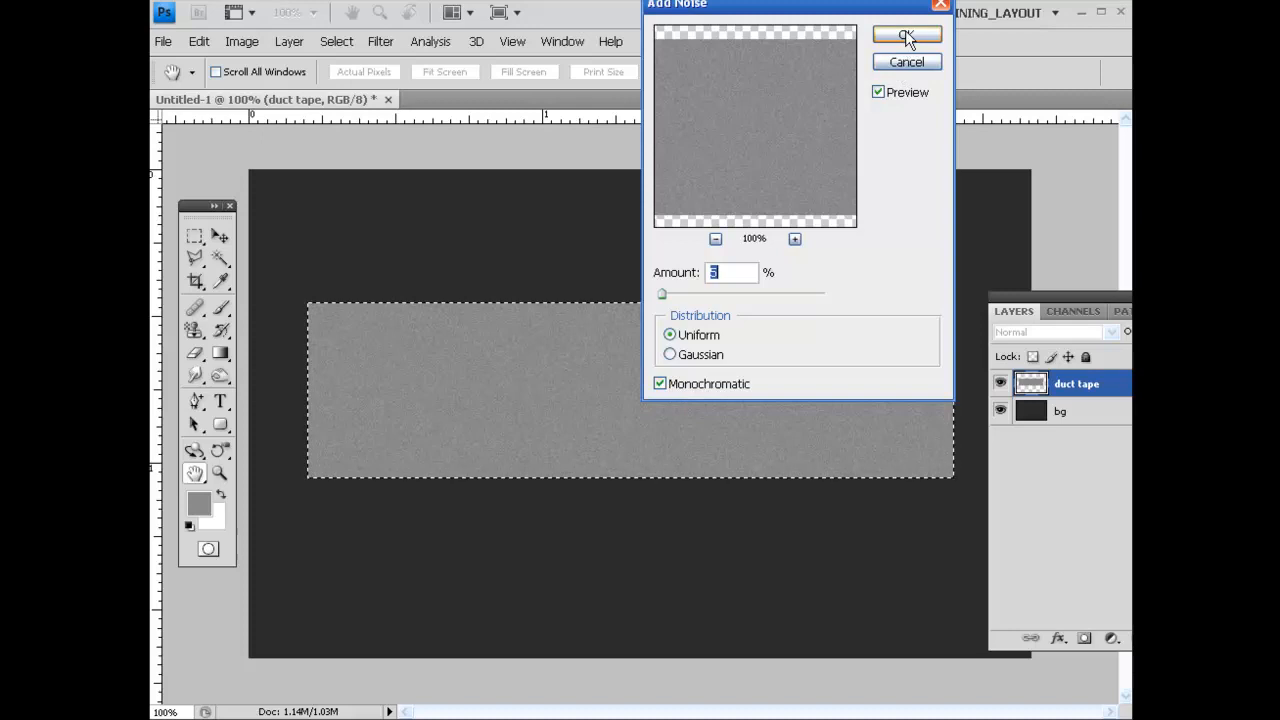
click(904, 34)
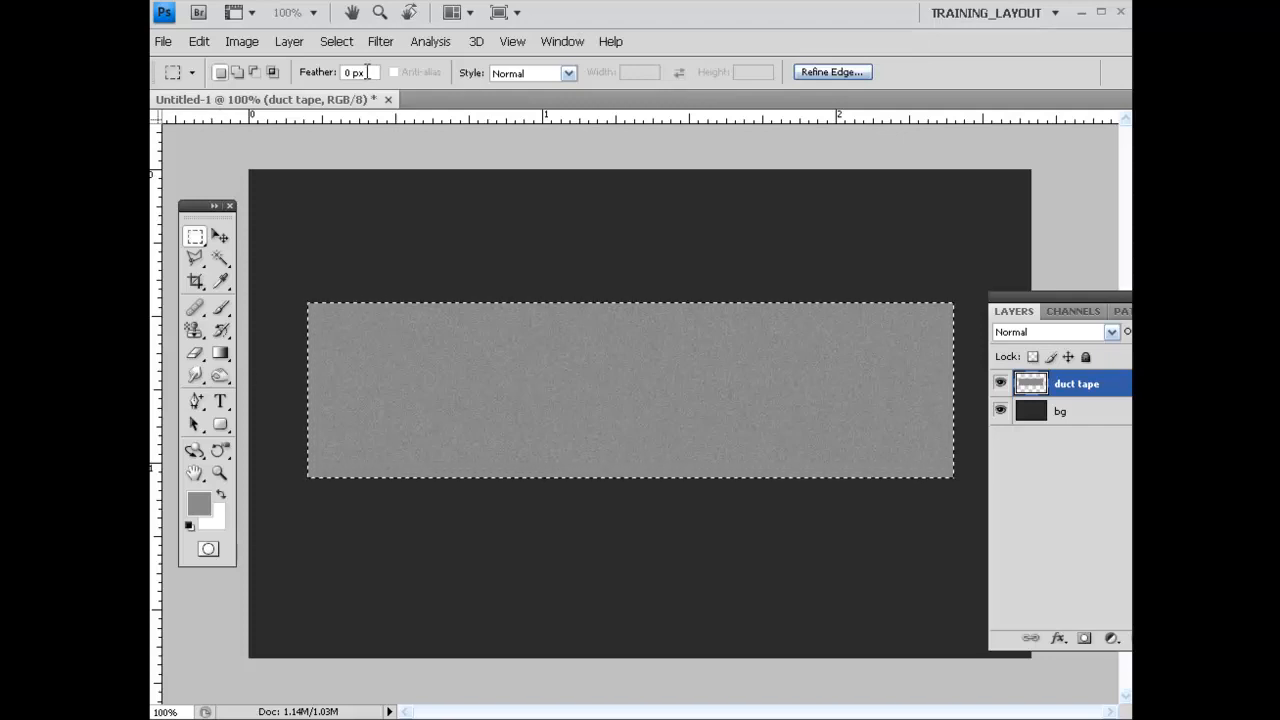
Apply Texturizer Canvas with scaling 78%, relief 5, light from top left
click(380, 40)
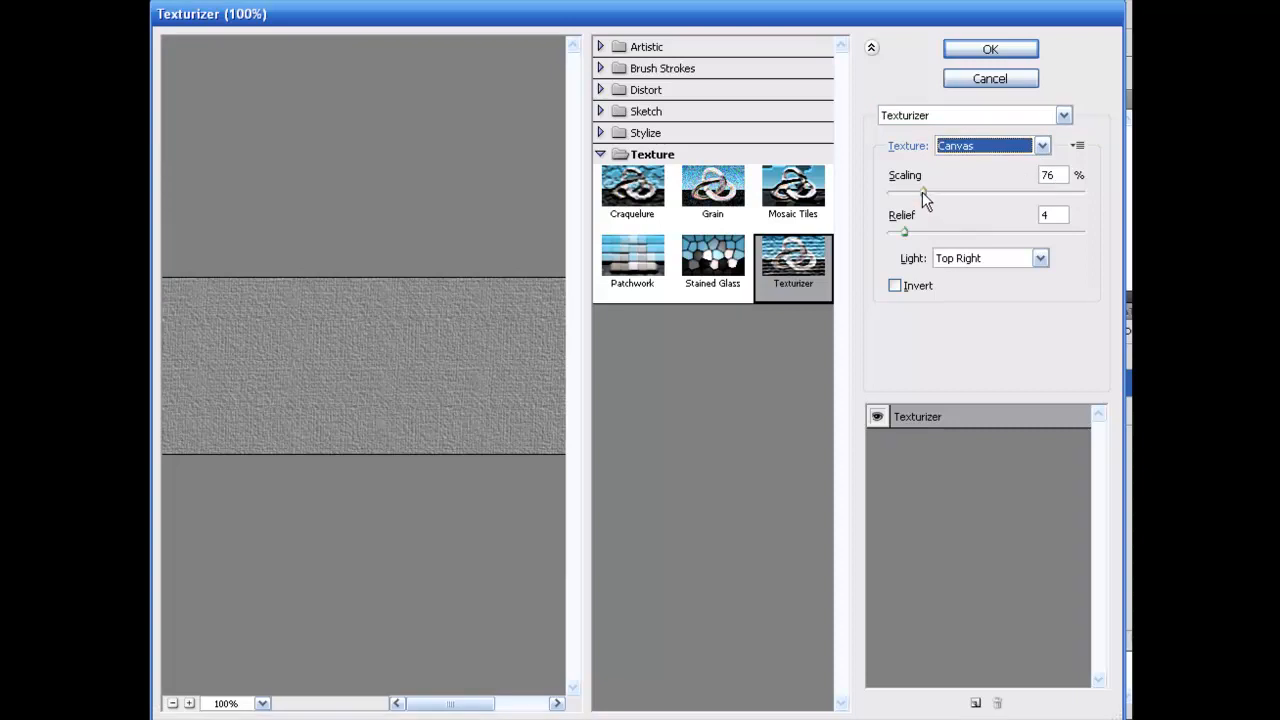
drag(924, 192, 950, 192)
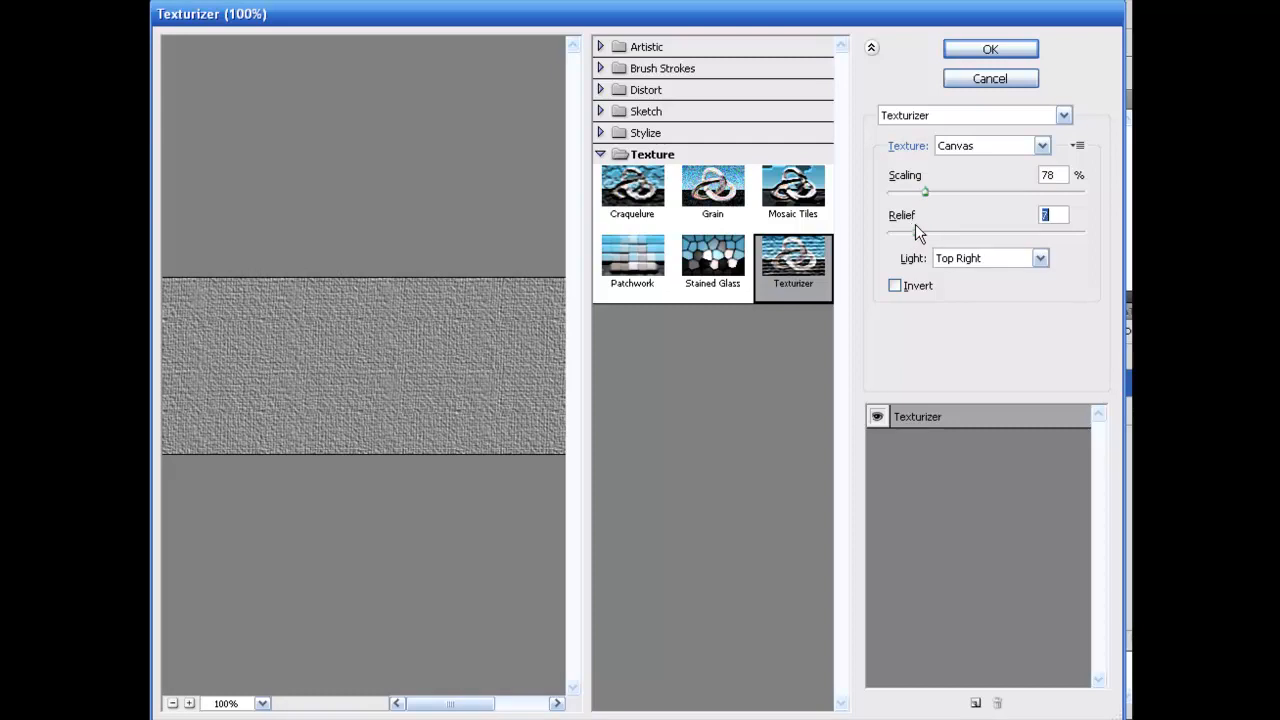
drag(924, 232, 904, 232)
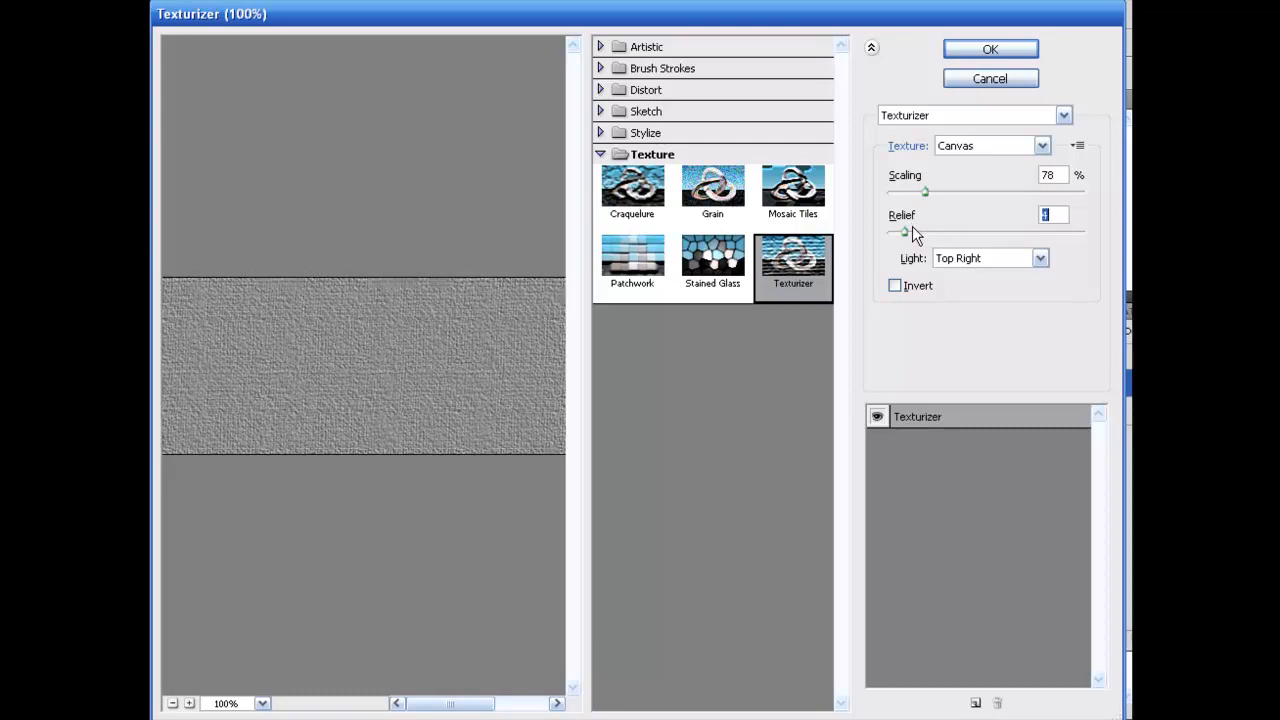
drag(904, 232, 900, 232)
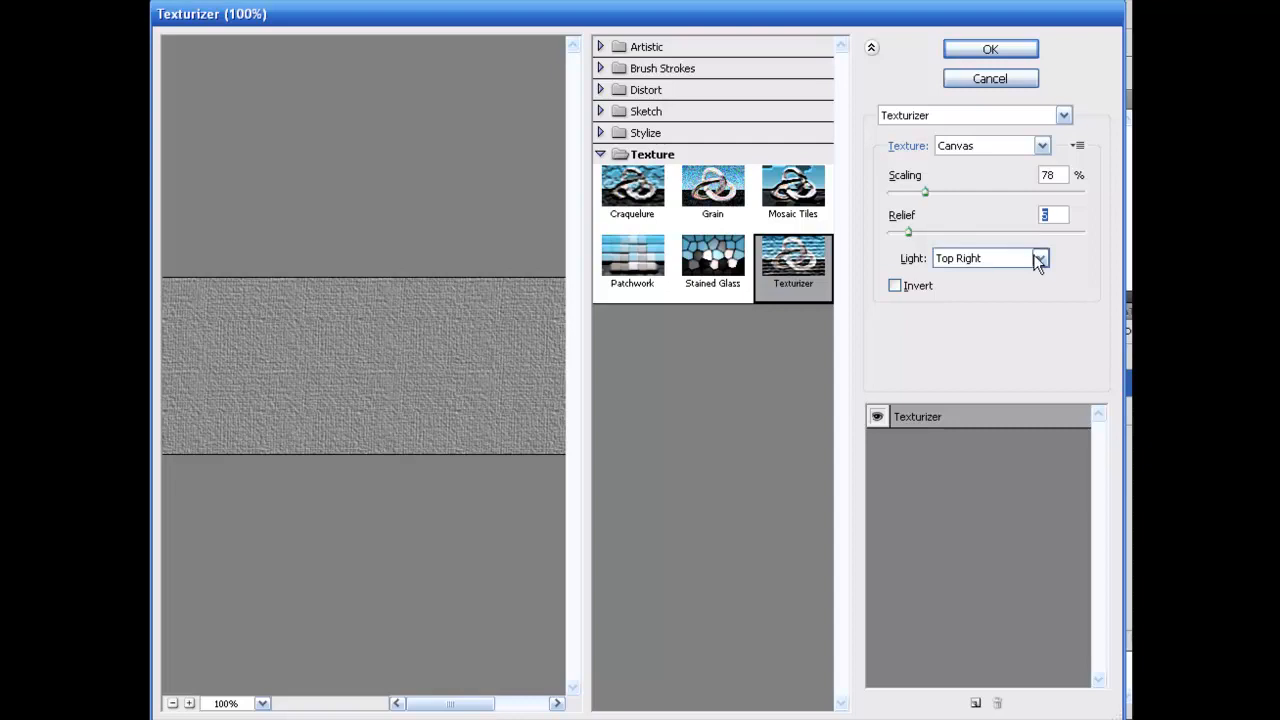
click(1040, 258)
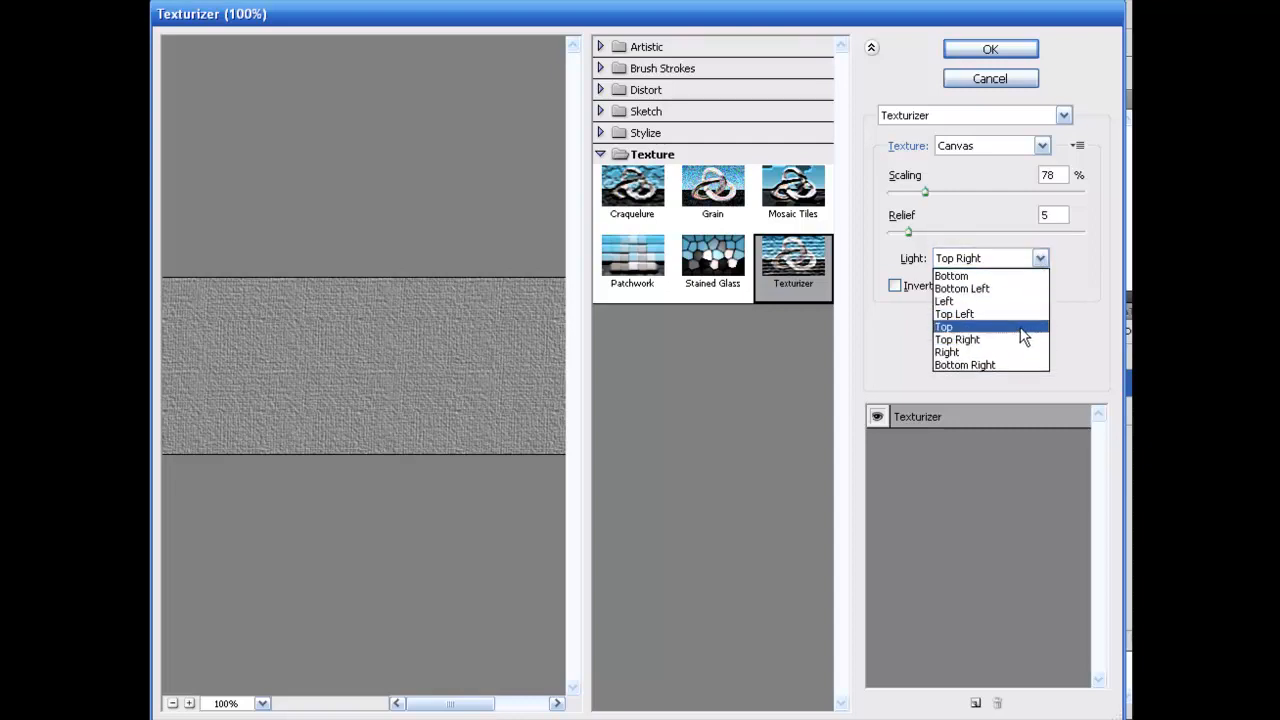
click(944, 326)
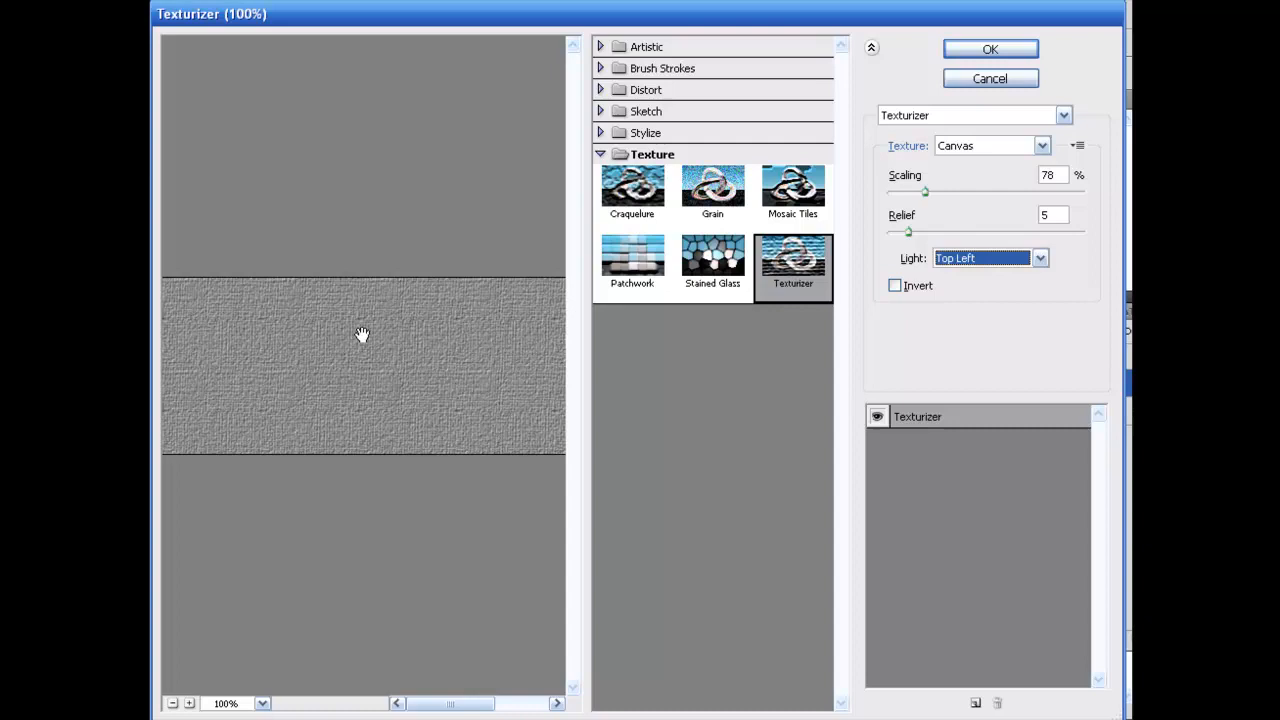
mouse_move(284, 360)
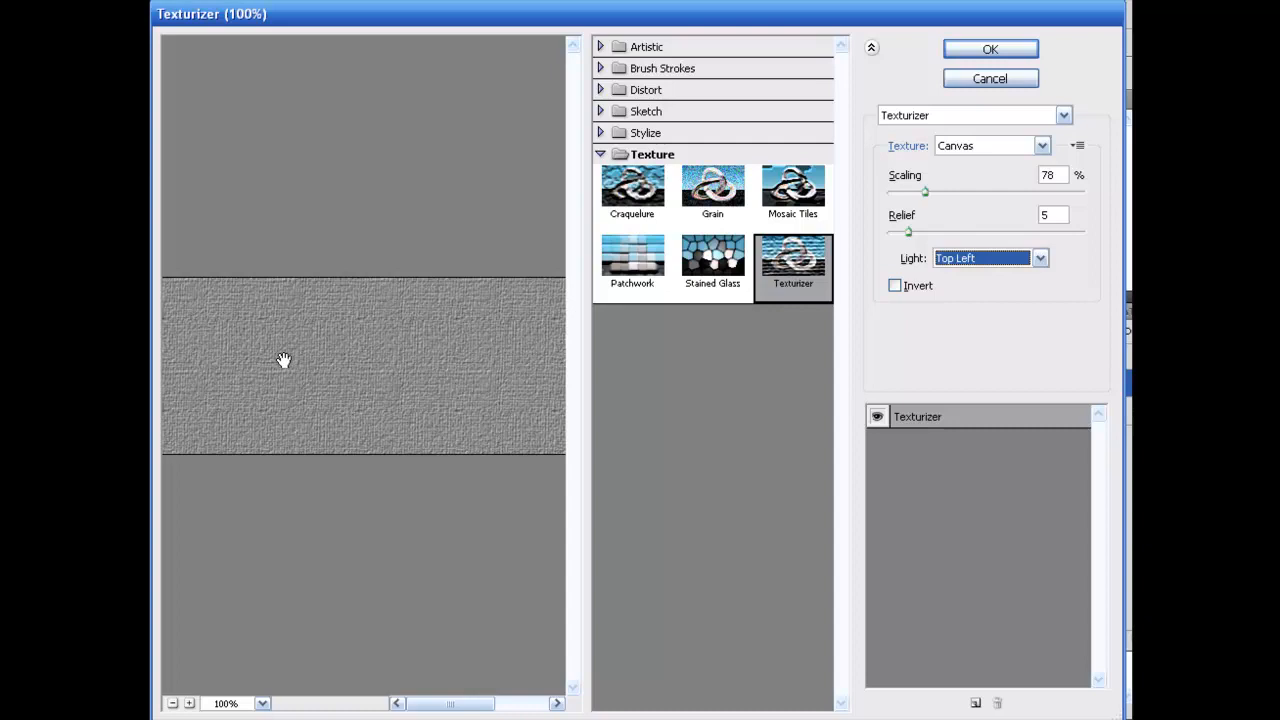
mouse_move(304, 346)
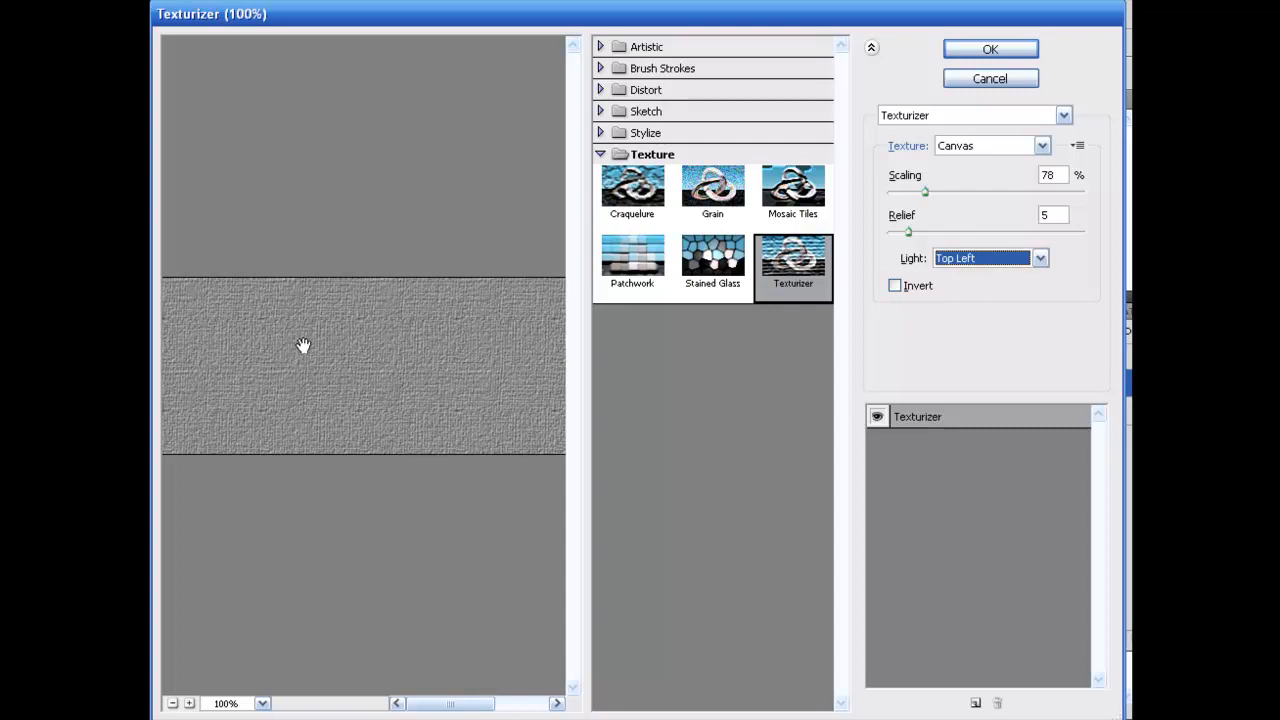
mouse_move(500, 290)
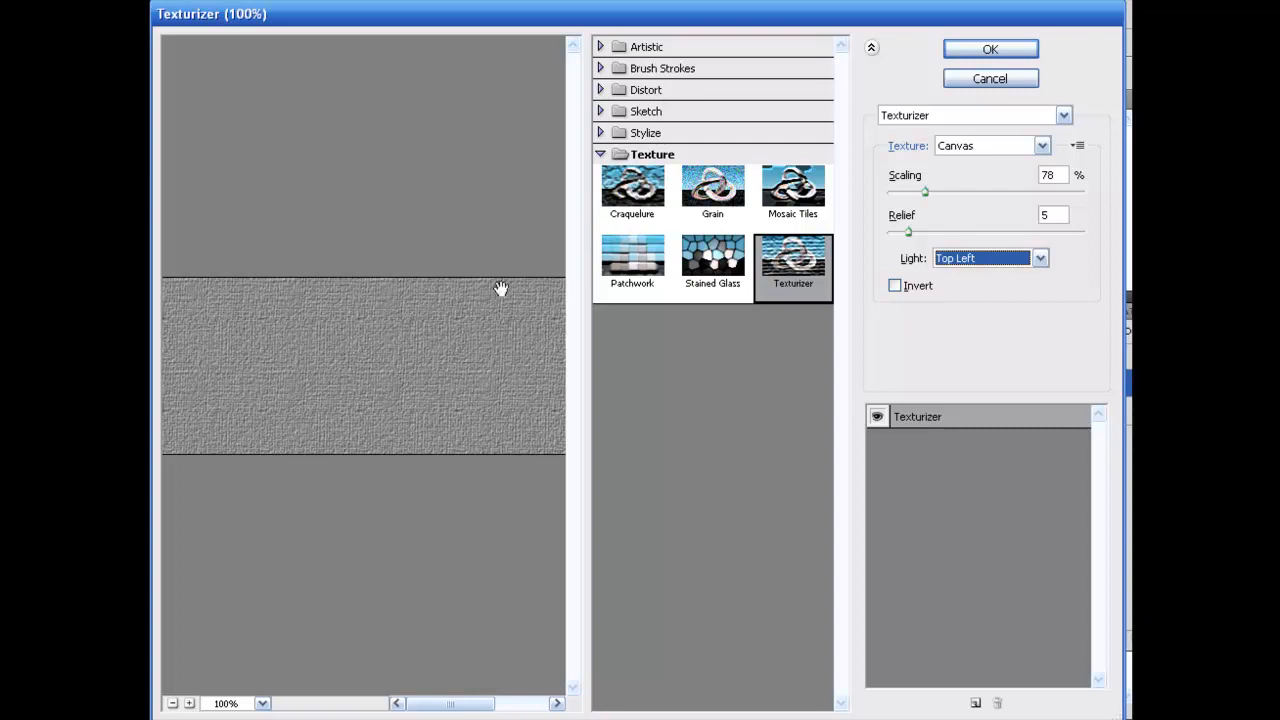
mouse_move(970, 172)
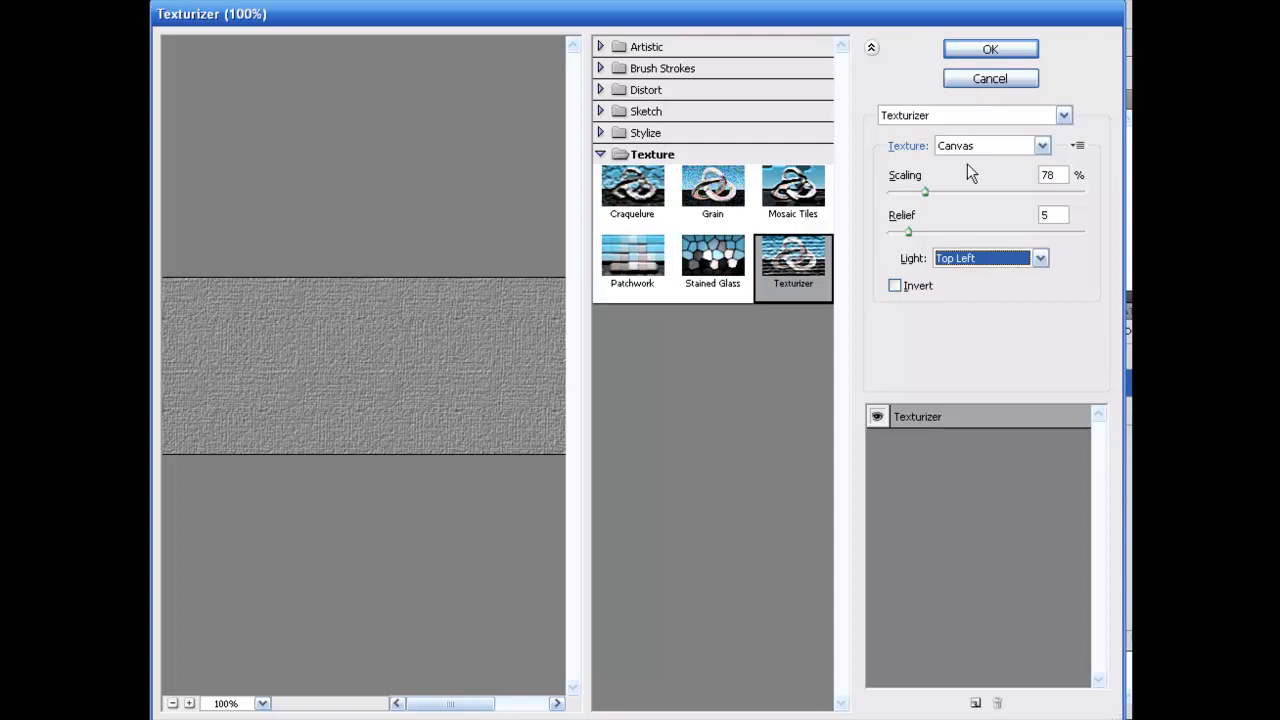
click(990, 48)
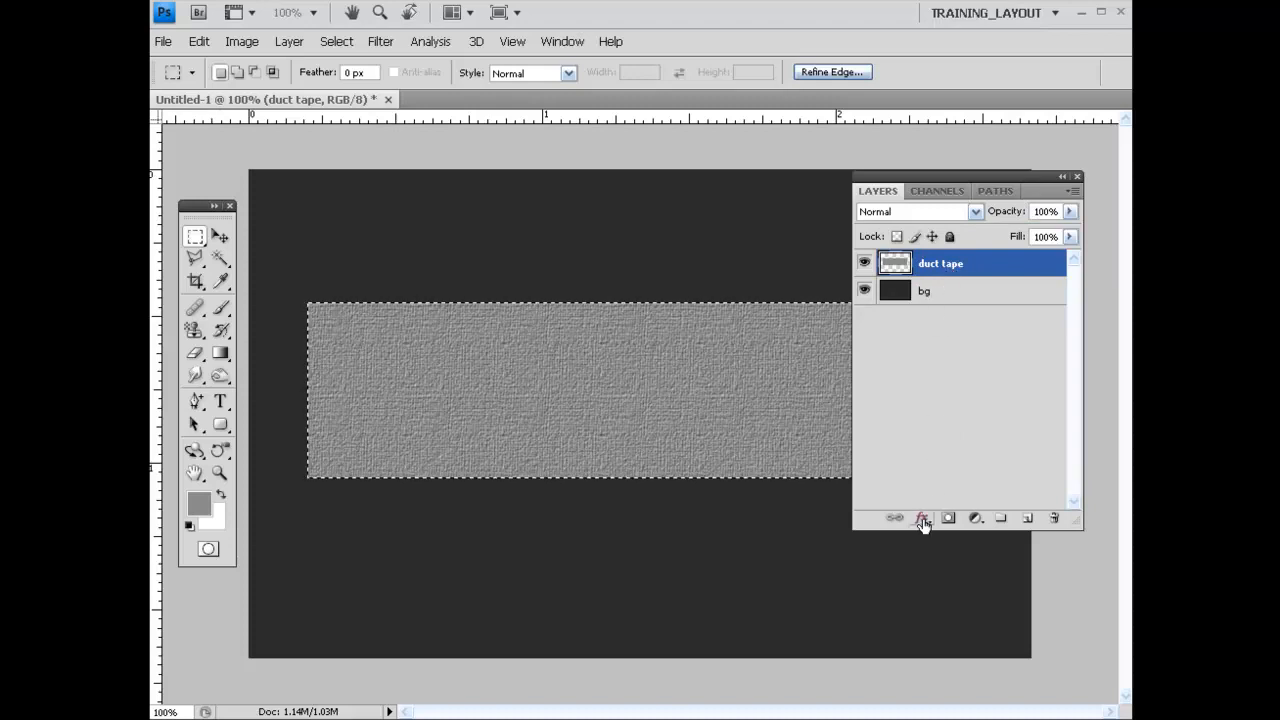
Add Bevel and Emboss with depth 3%, size 0, highlight opacity 55%, lower shadow opacity
click(920, 518)
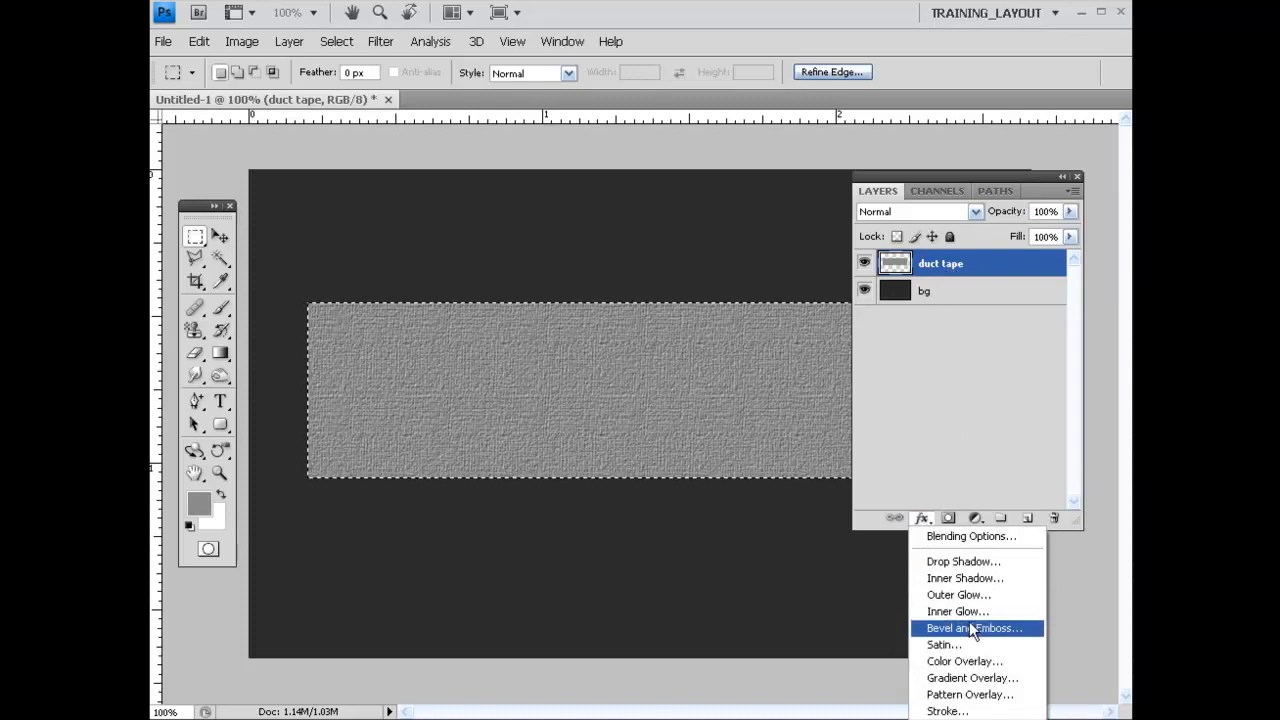
click(972, 628)
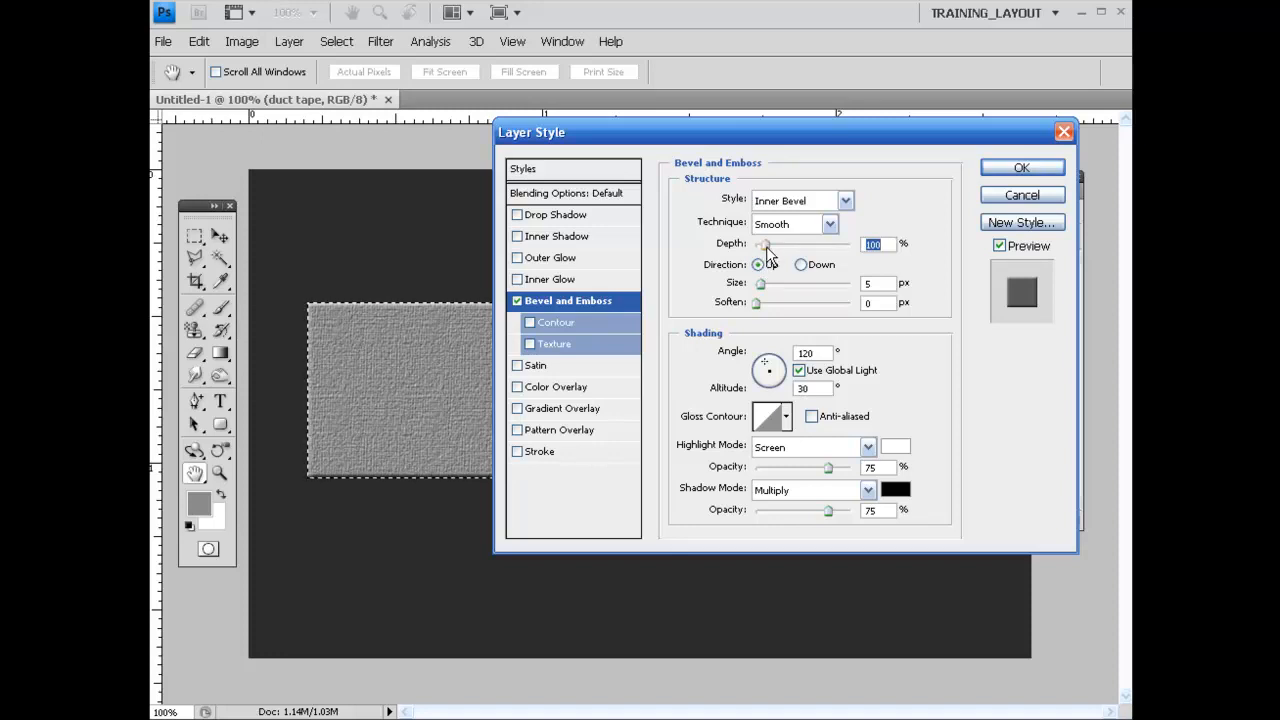
drag(764, 244, 760, 244)
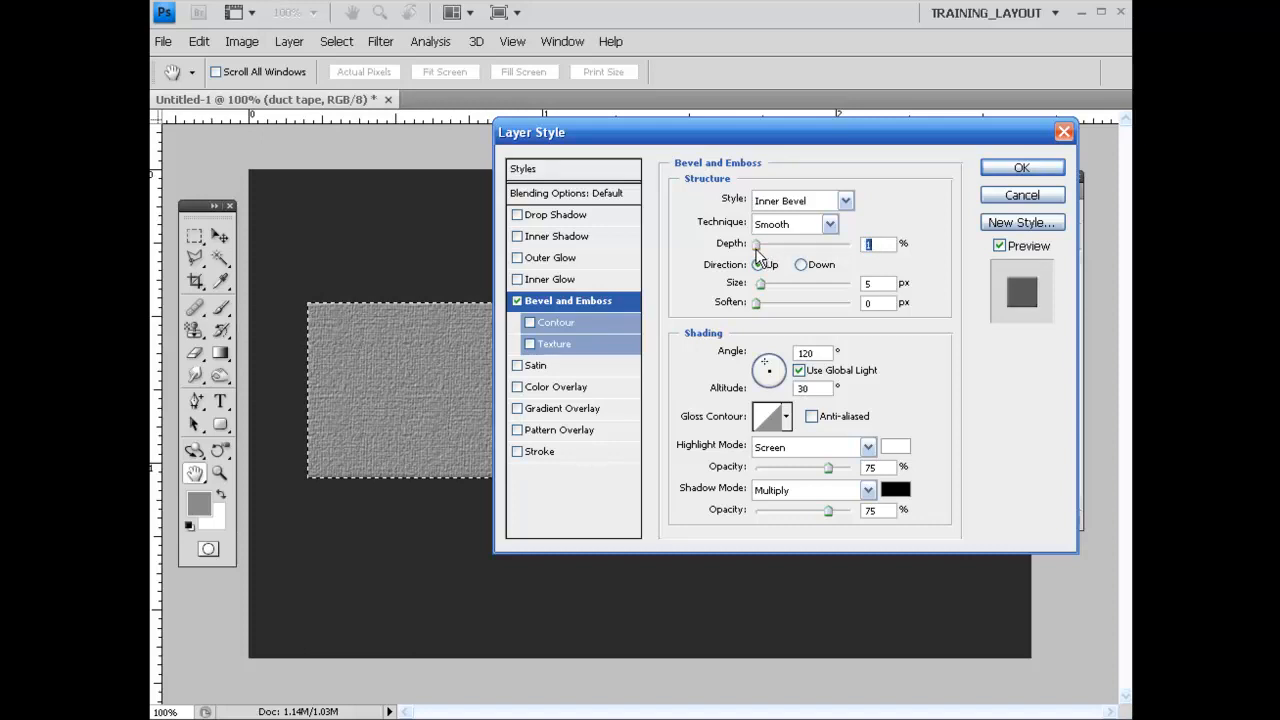
click(758, 264)
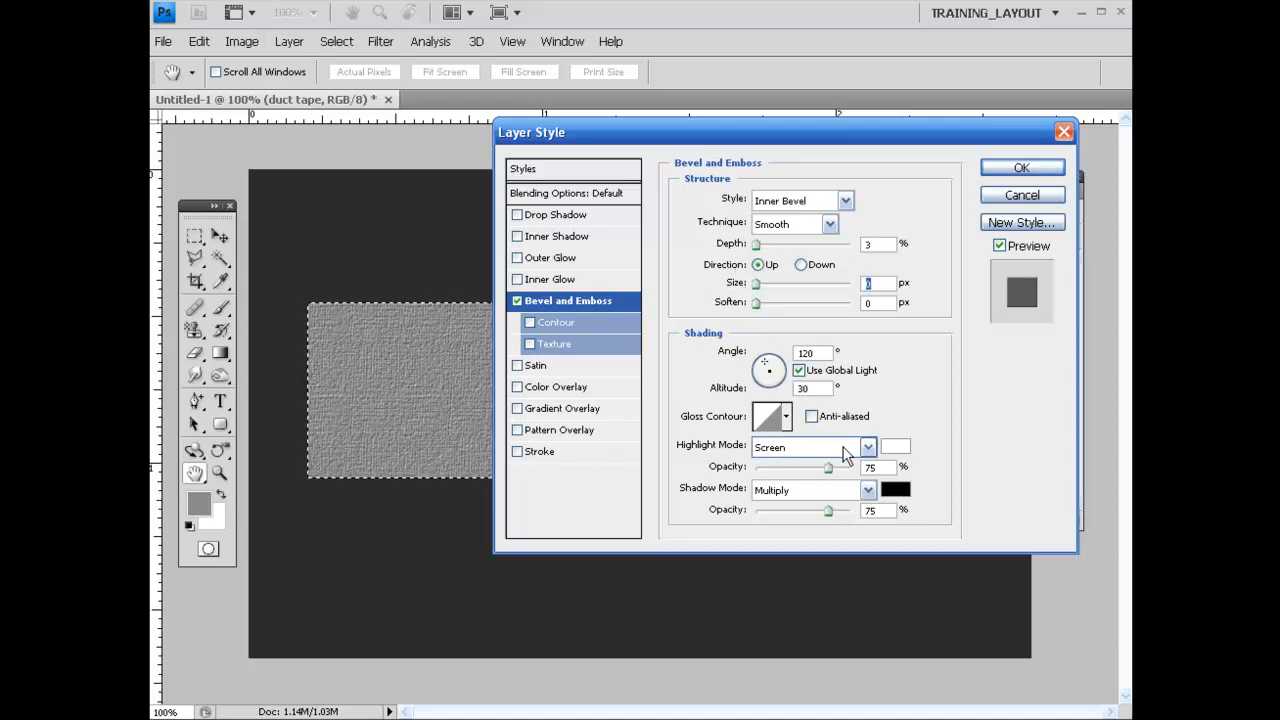
drag(828, 468, 832, 468)
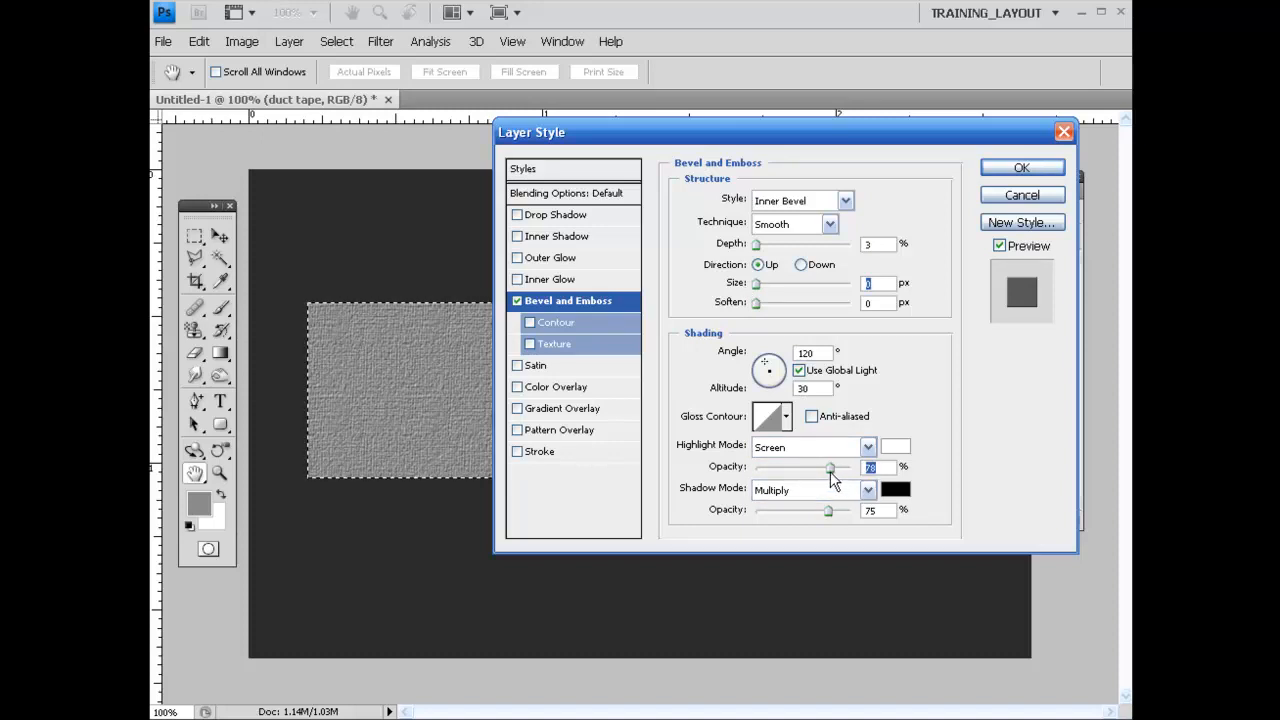
drag(830, 468, 810, 468)
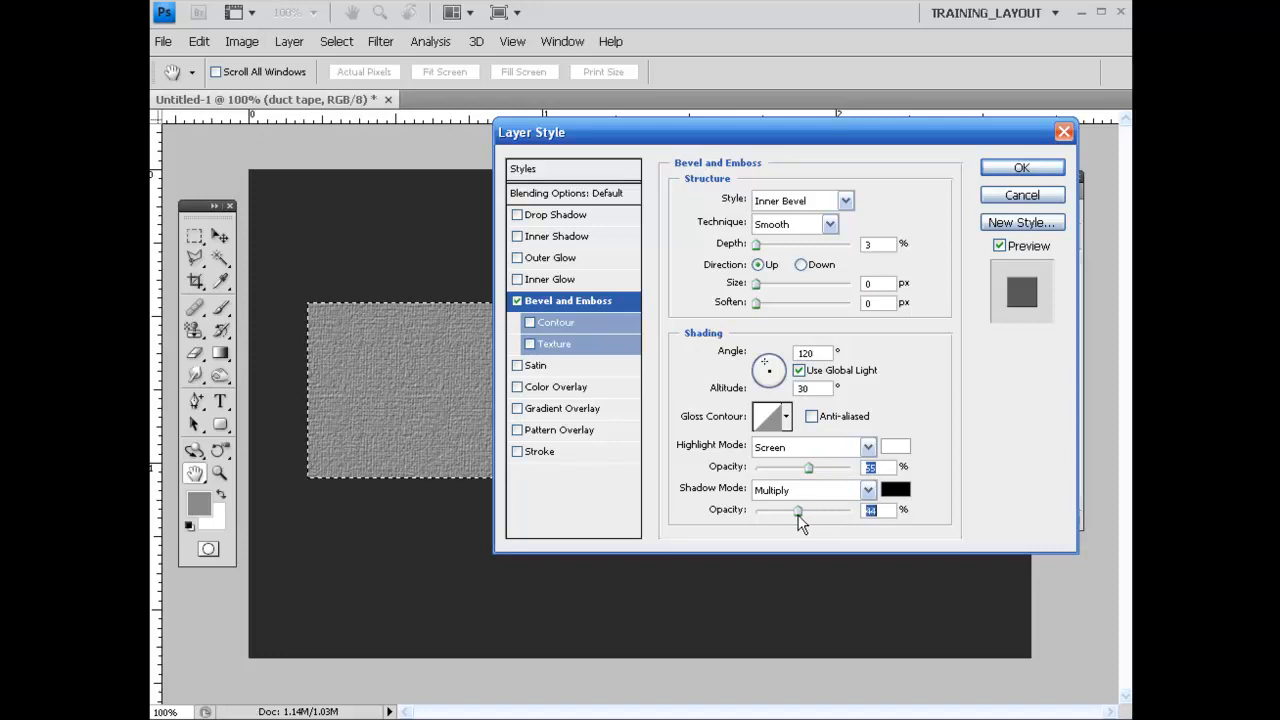
drag(798, 512, 784, 512)
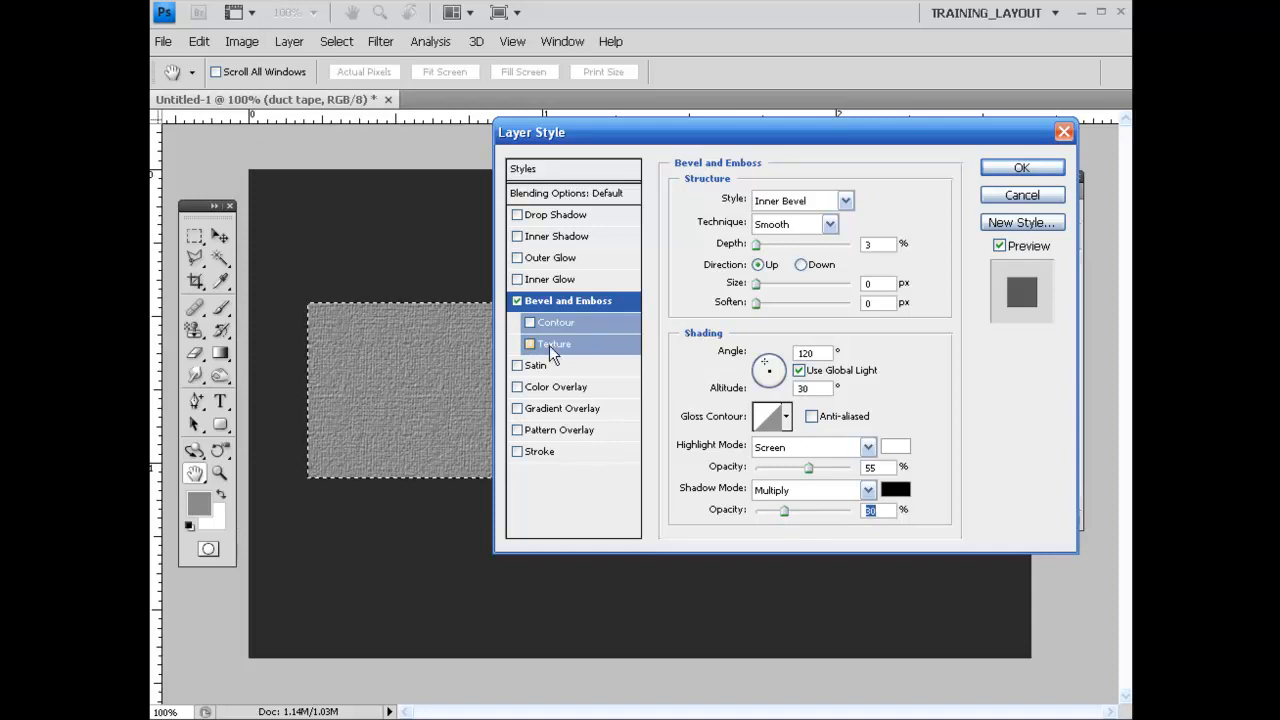
Enable the bevel Texture option and show the pattern libraries list in the picker
click(530, 344)
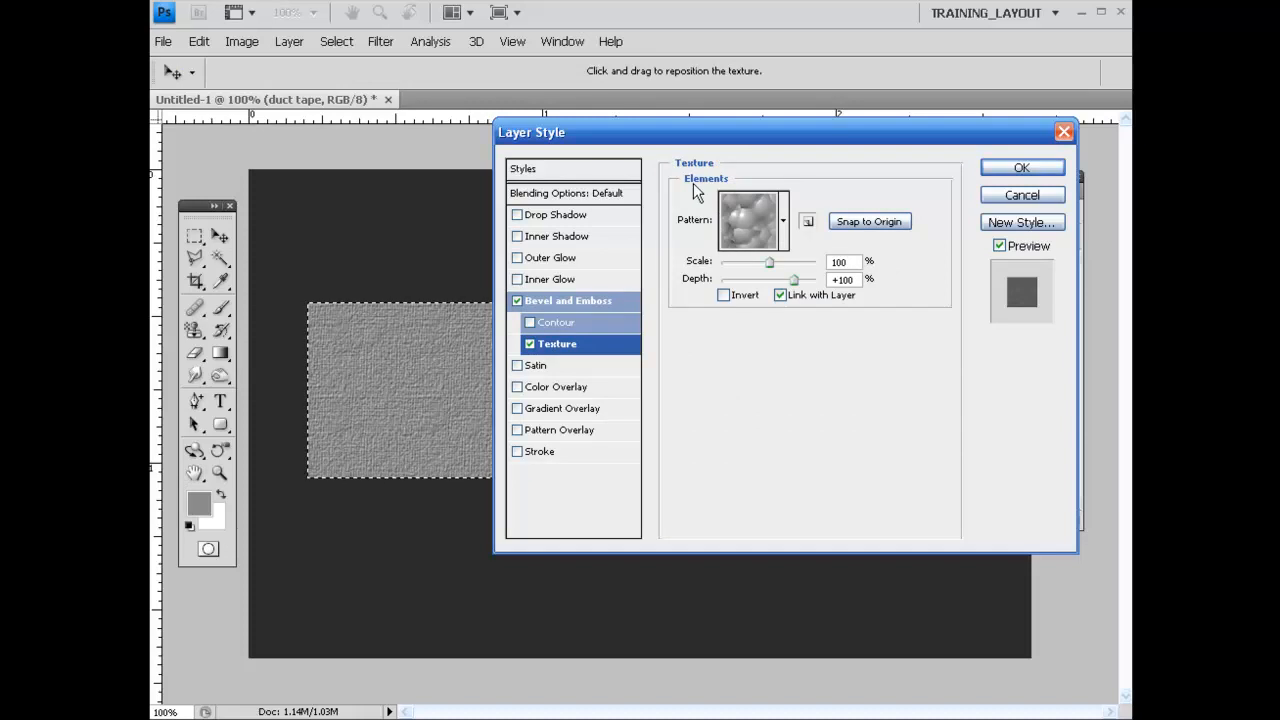
click(752, 220)
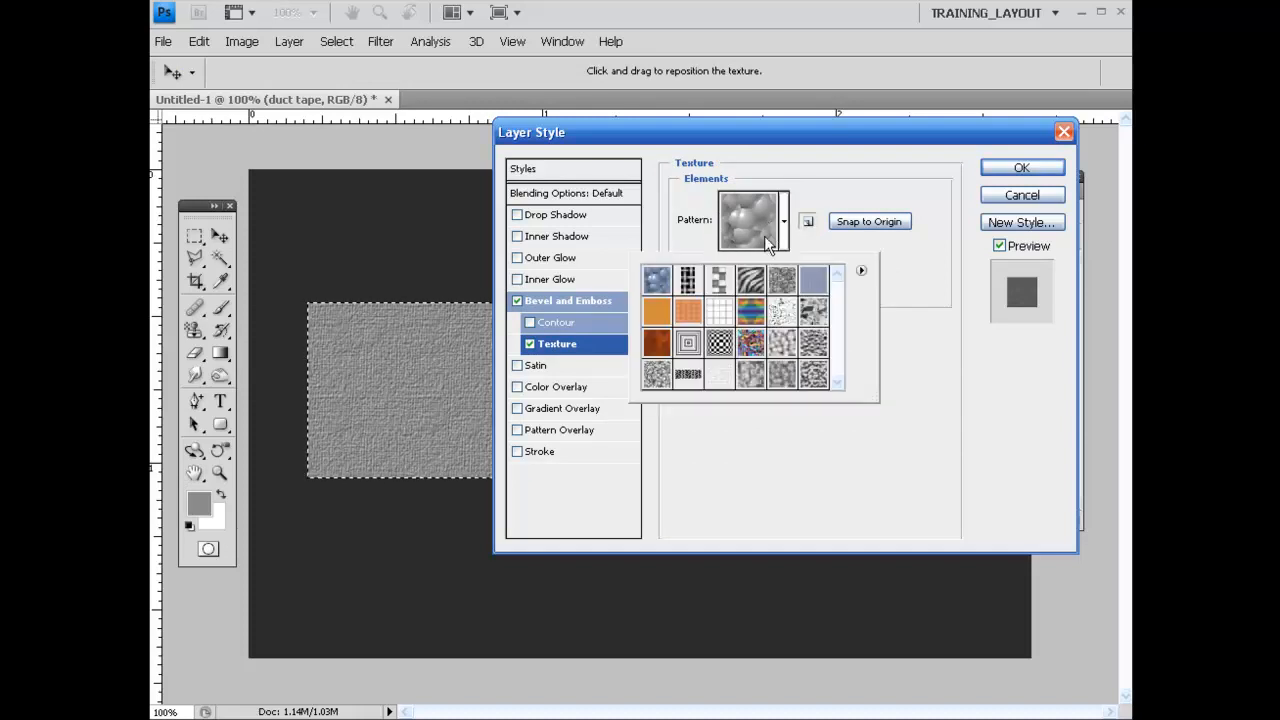
click(860, 272)
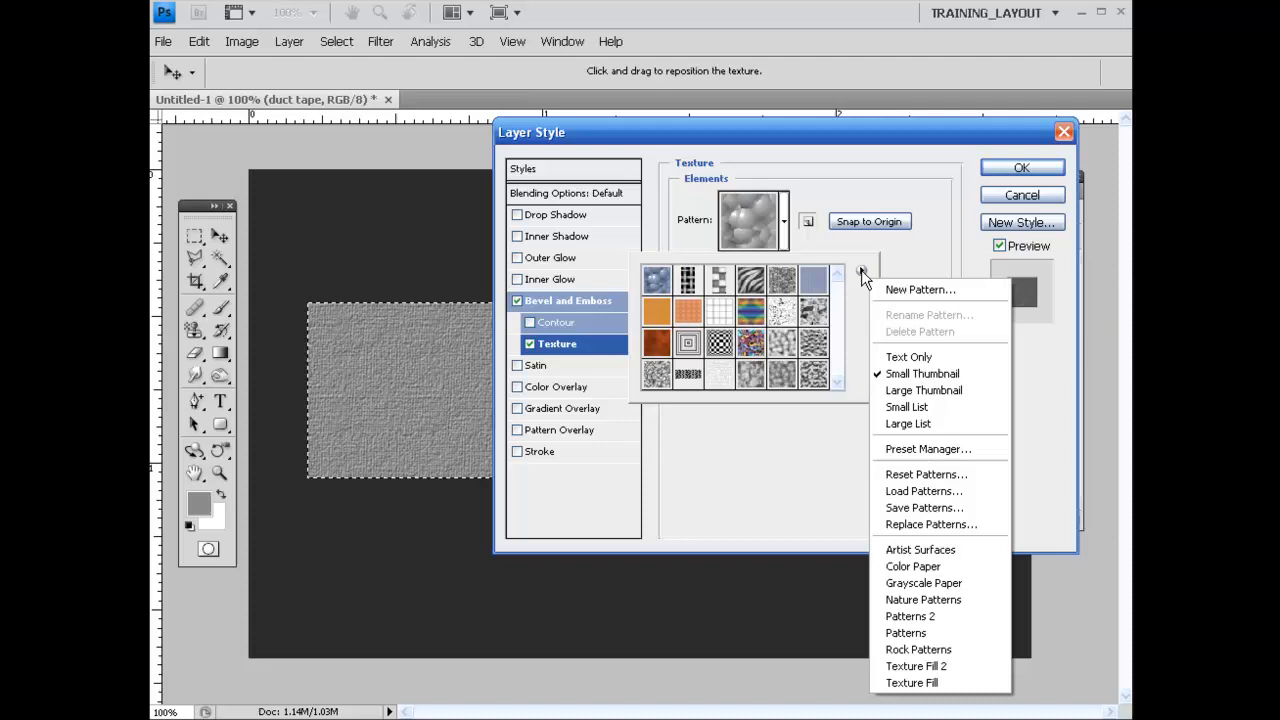
mouse_move(904, 632)
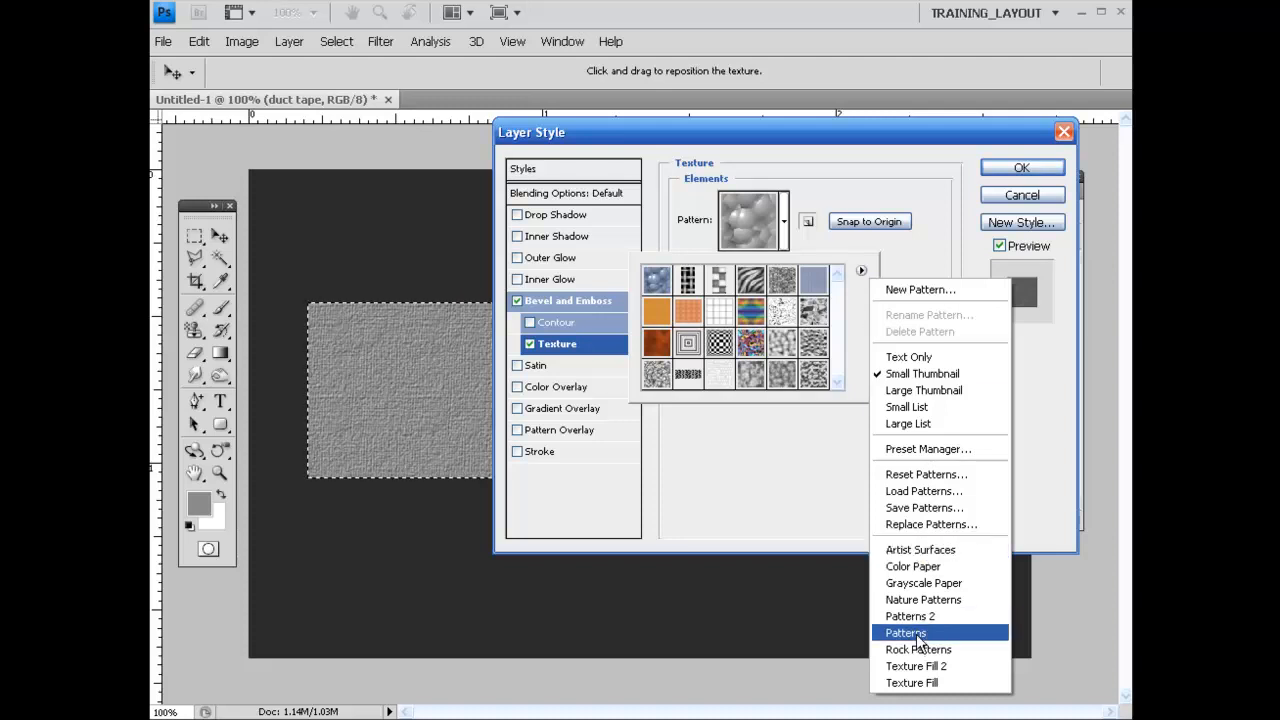